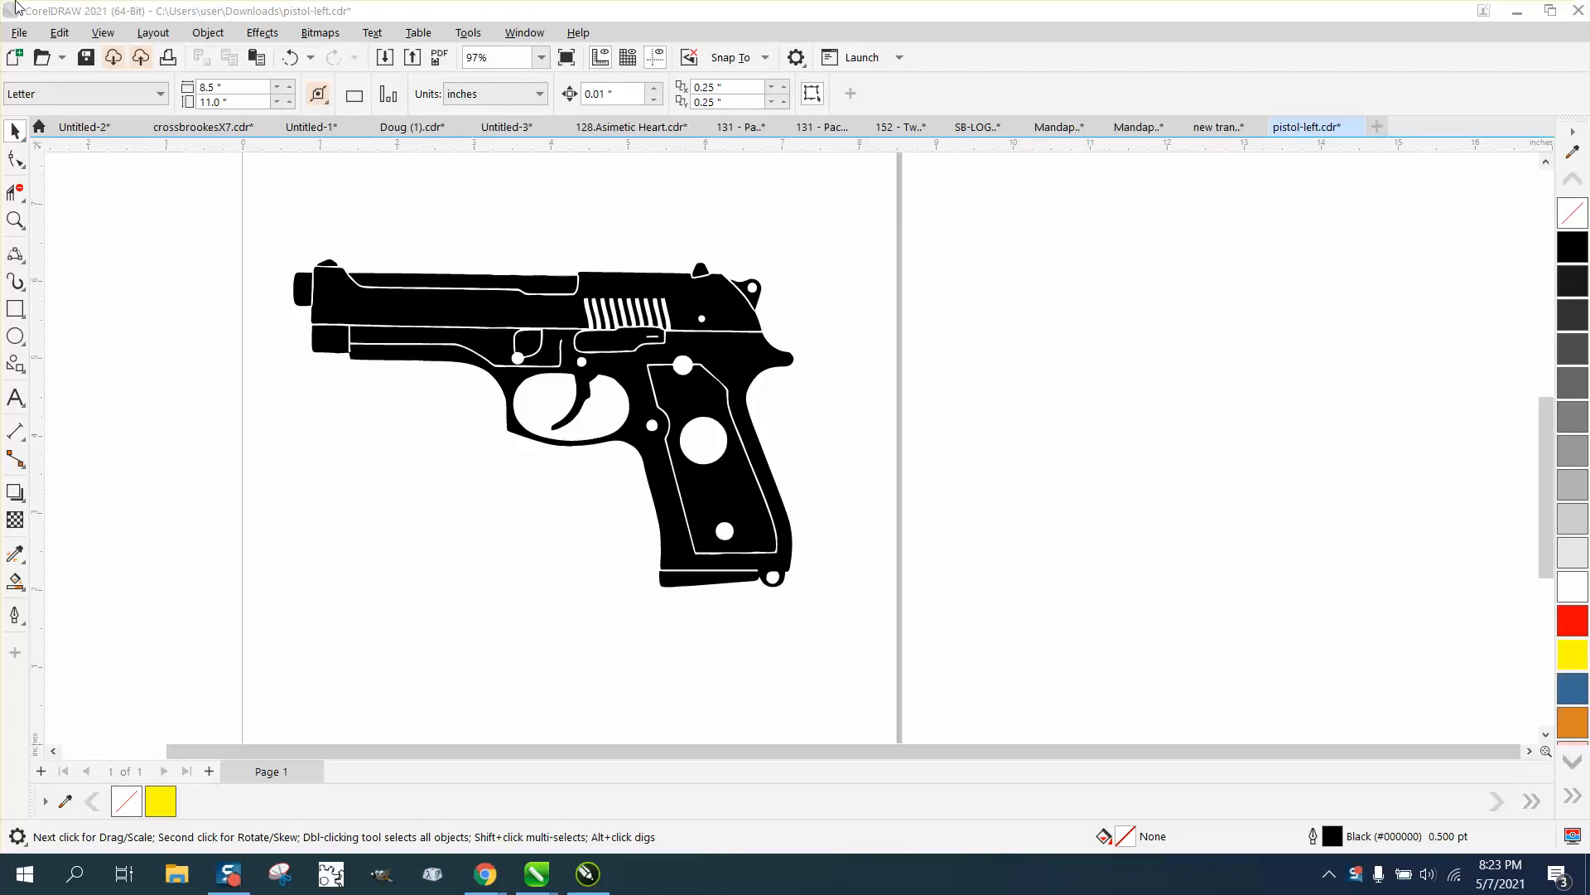
Zoom in on the black pistol silhouette to about 119% with the Zoom tool.
{"action": "left_click", "coordinate": [16, 220]}
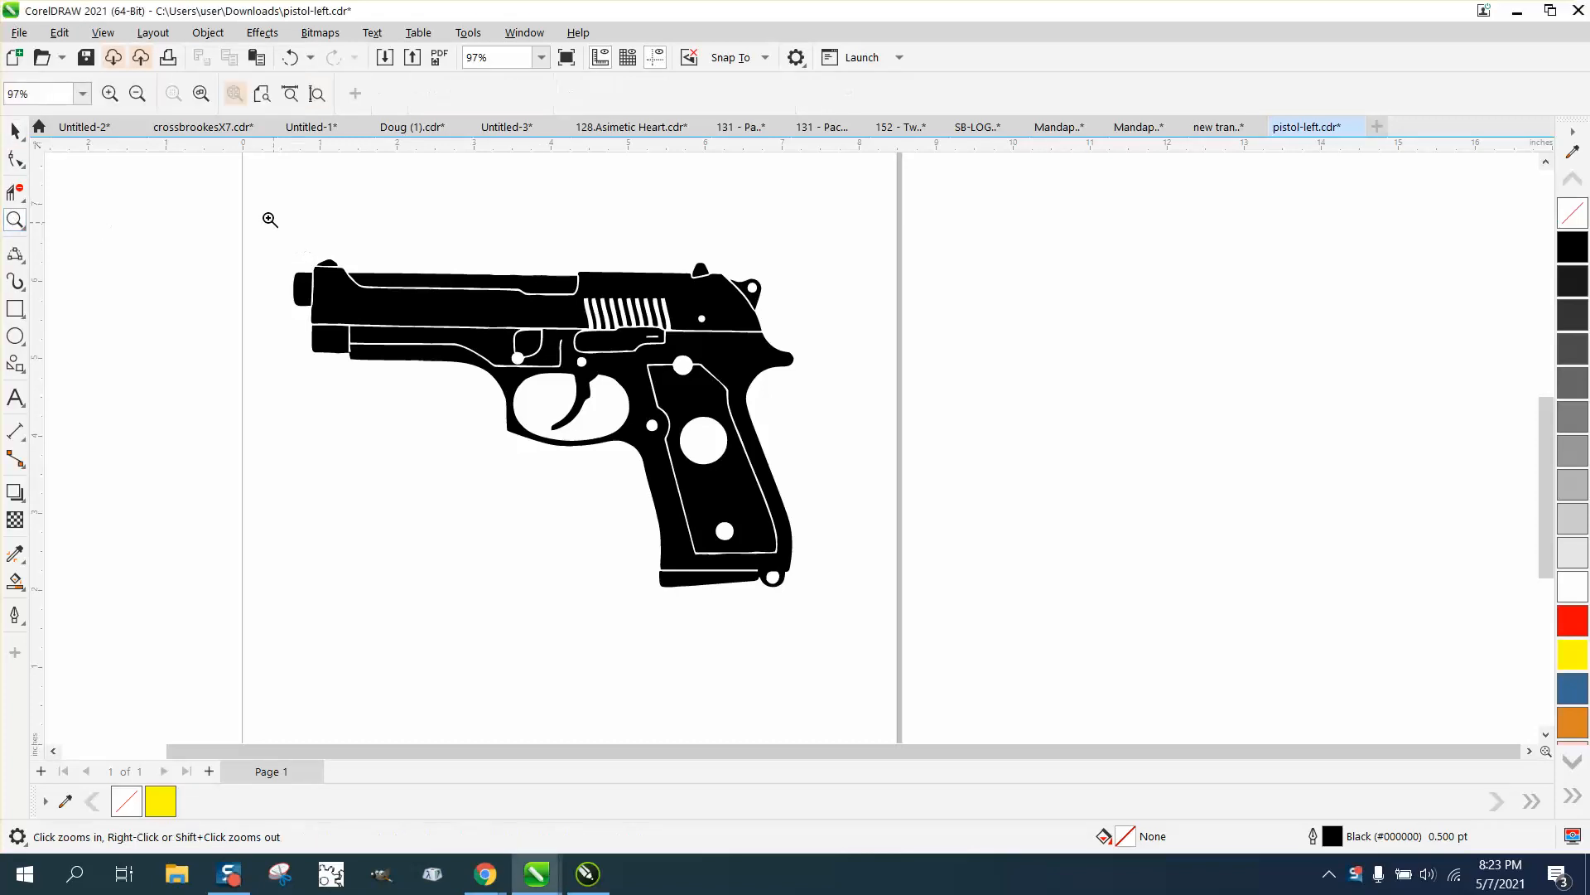
{"action": "left_click", "coordinate": [270, 218]}
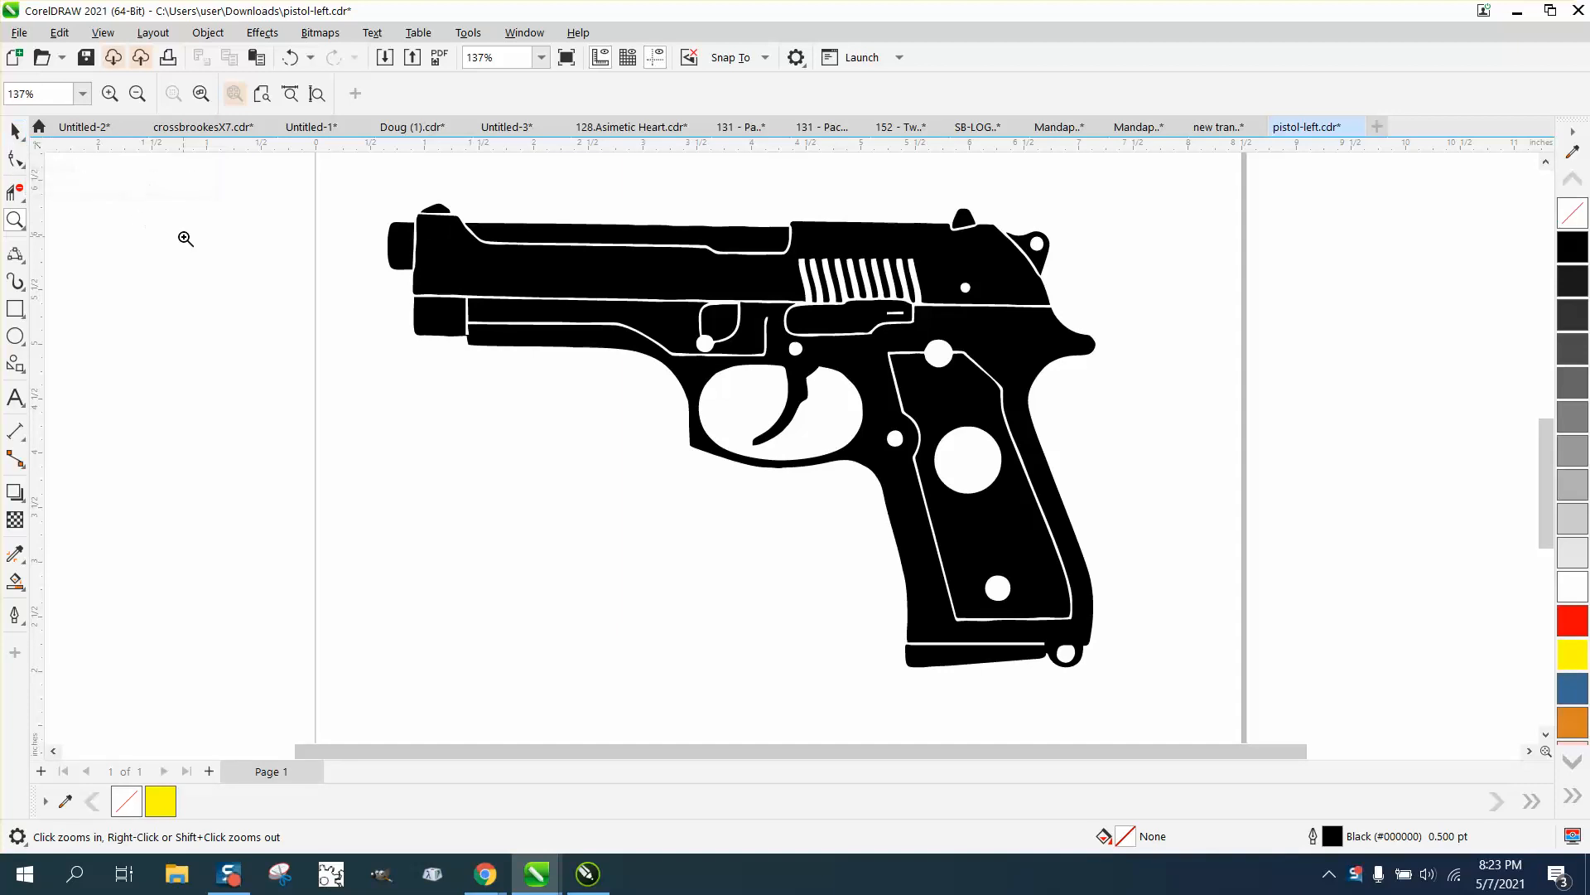
{"action": "left_click", "coordinate": [14, 131]}
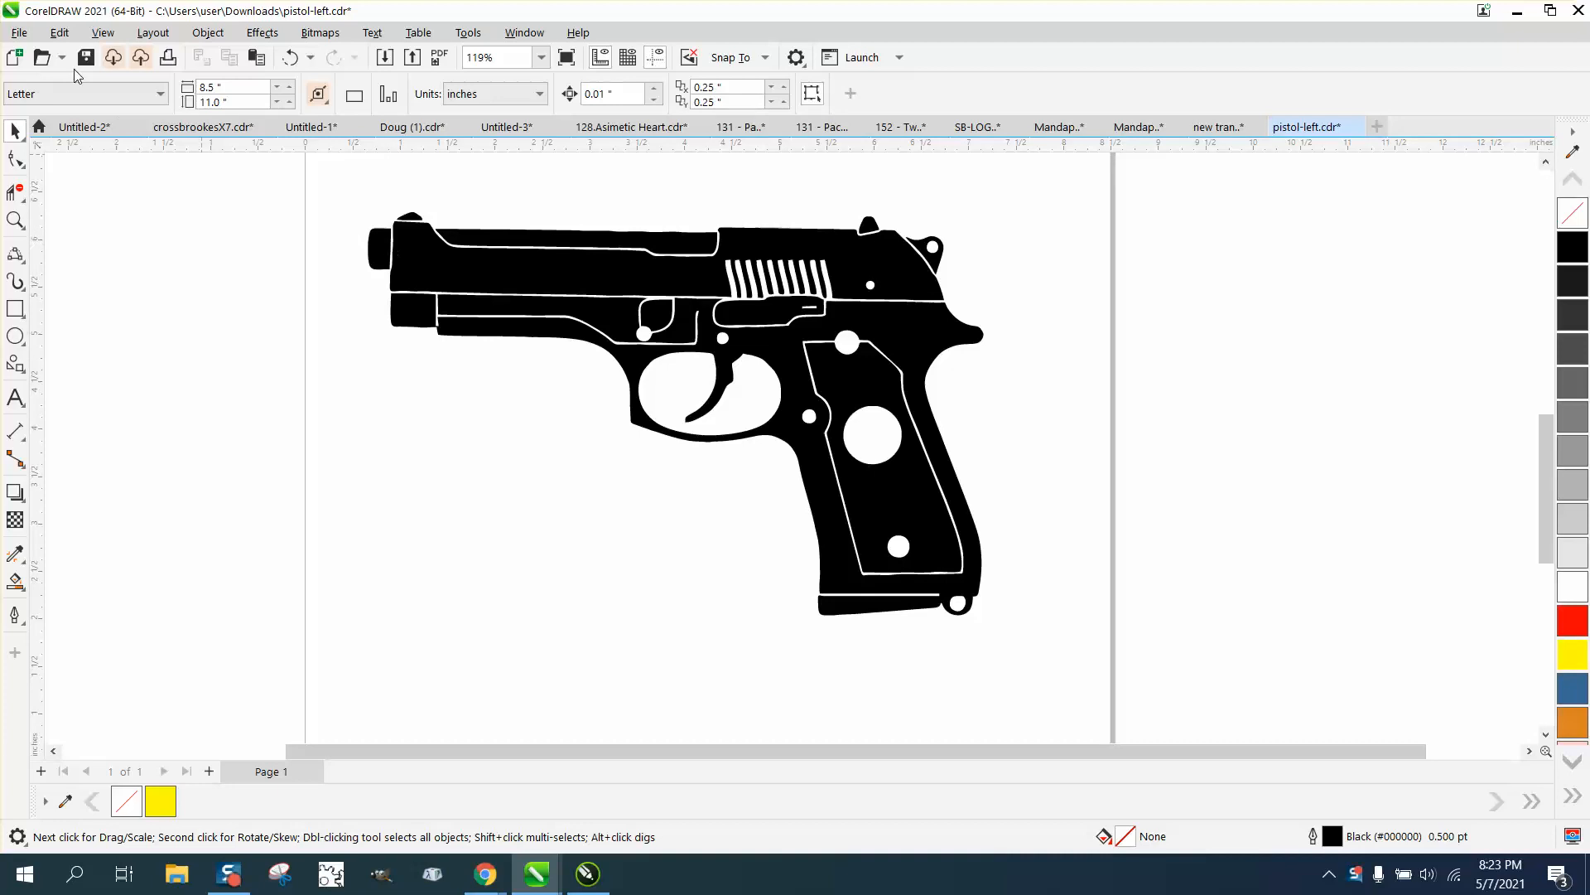
{"action": "left_click", "coordinate": [18, 32]}
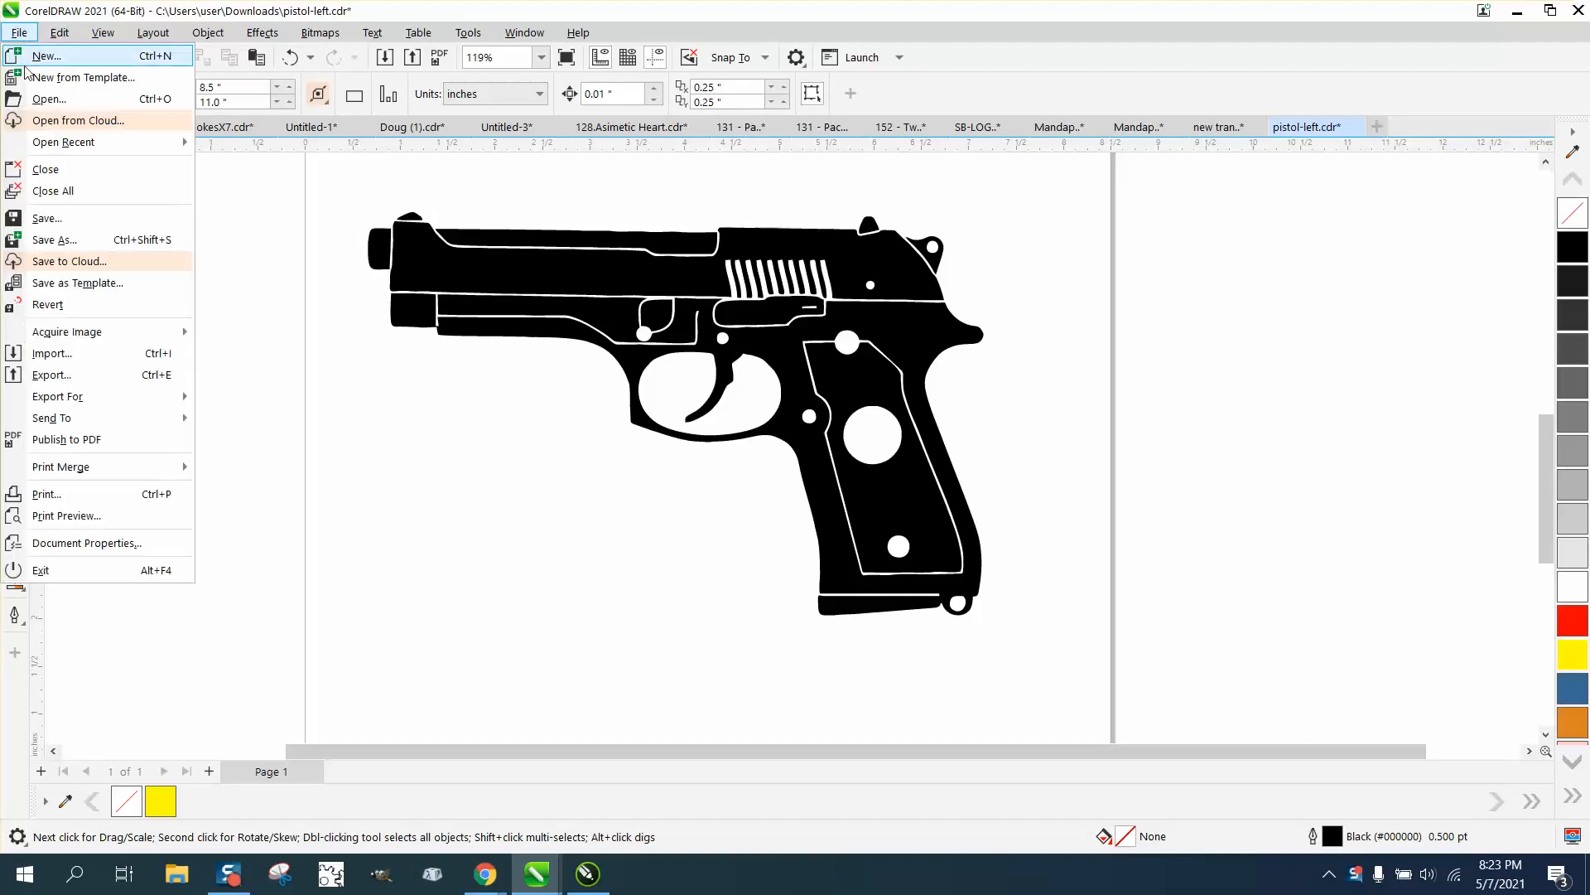
{"action": "left_click", "coordinate": [53, 239]}
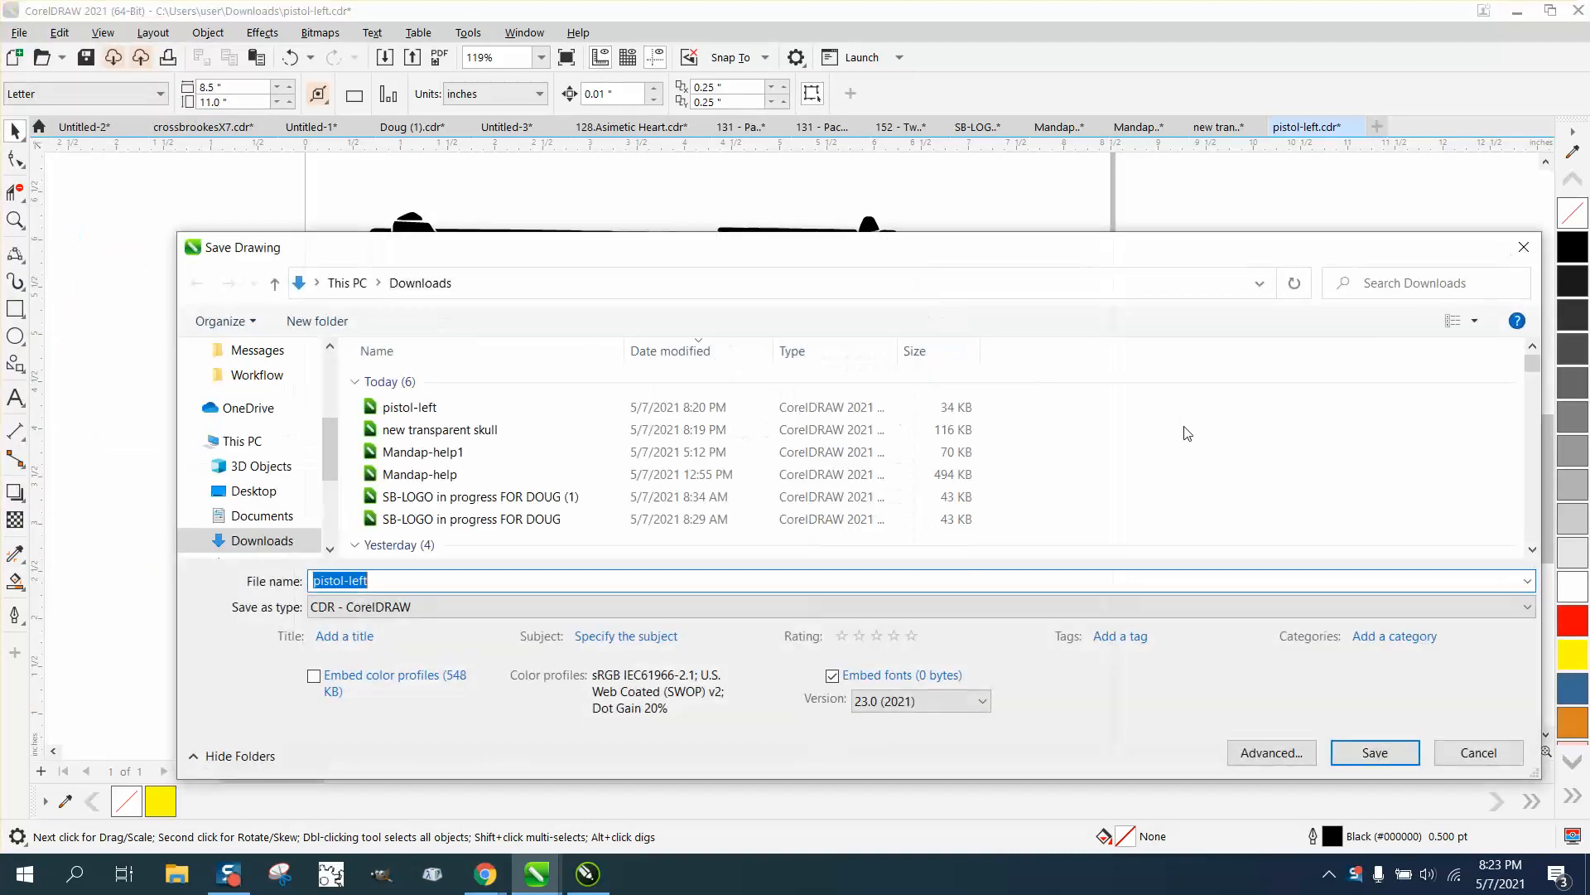
{"action": "left_click", "coordinate": [1526, 607]}
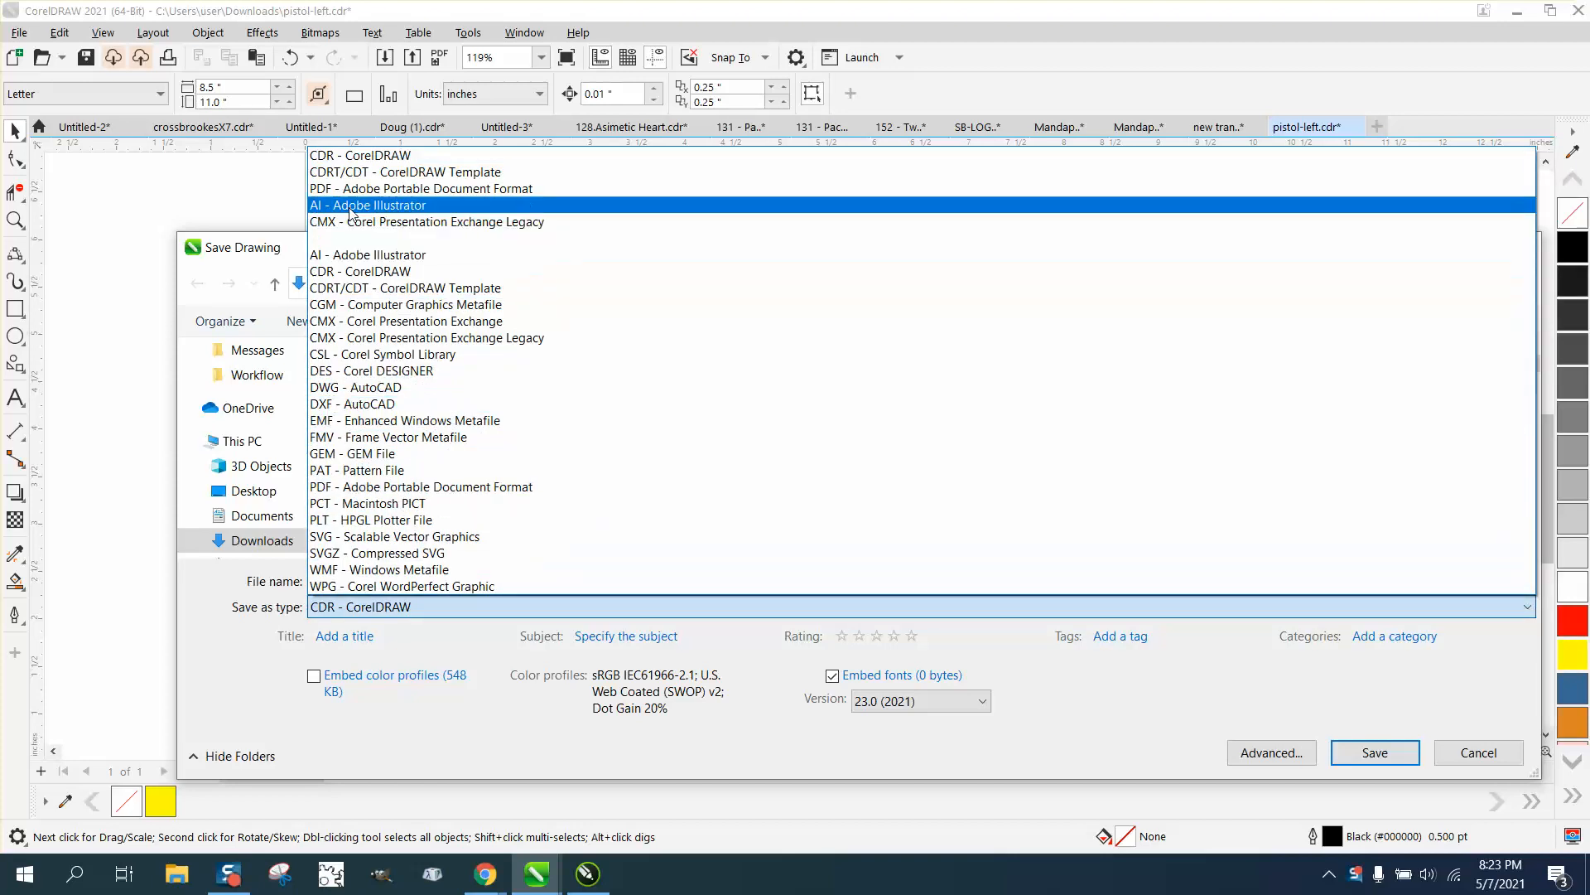
{"action": "left_click", "coordinate": [360, 270]}
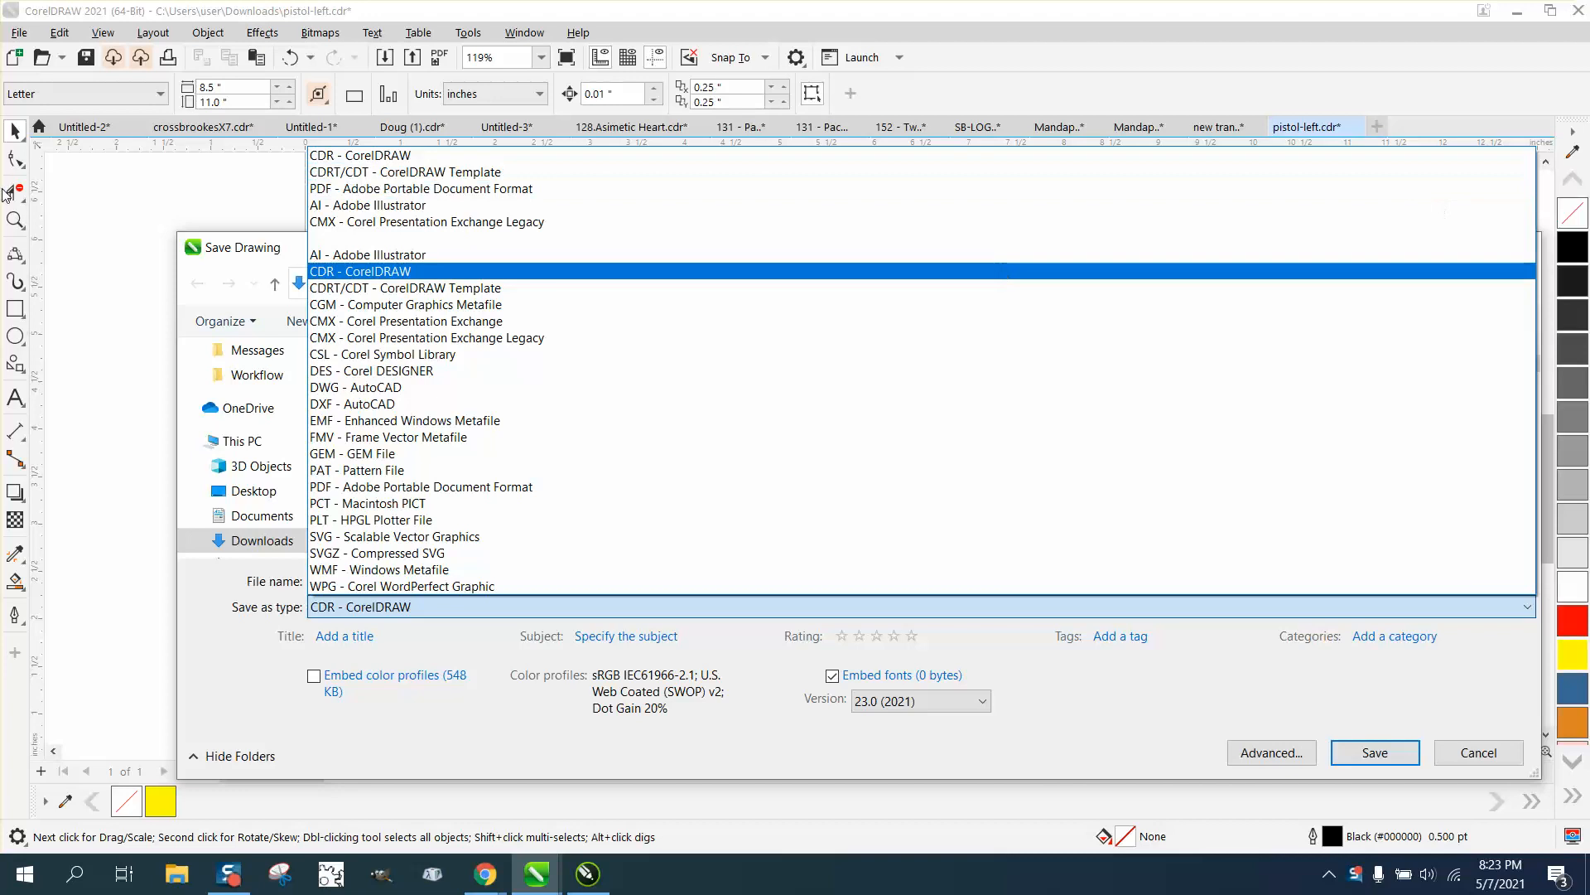
{"action": "left_click", "coordinate": [360, 270]}
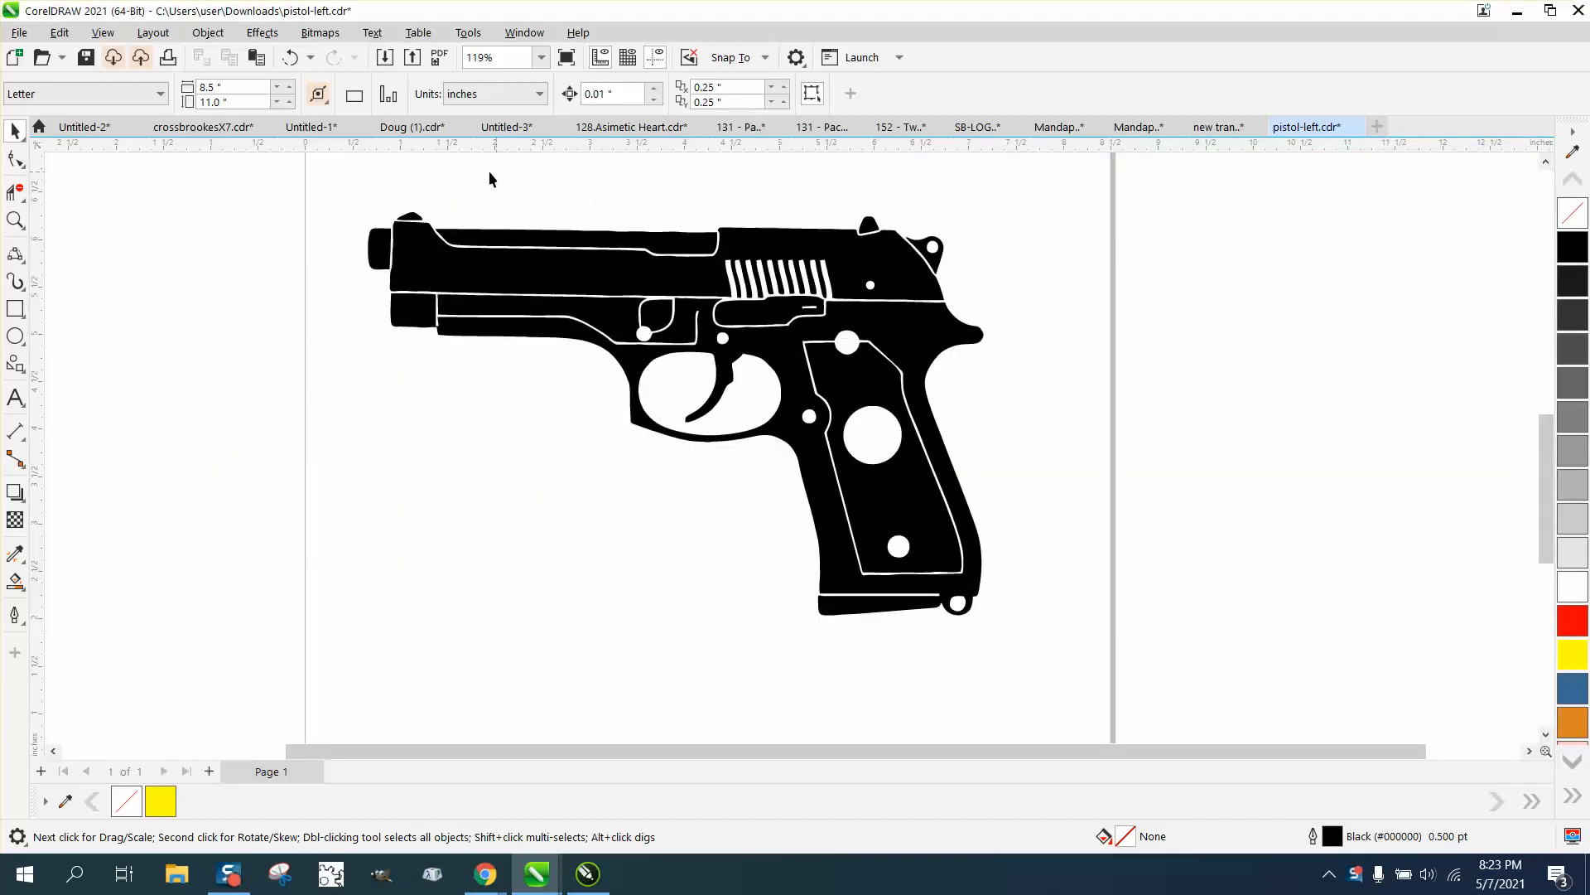
{"action": "mouse_move", "coordinate": [305, 151]}
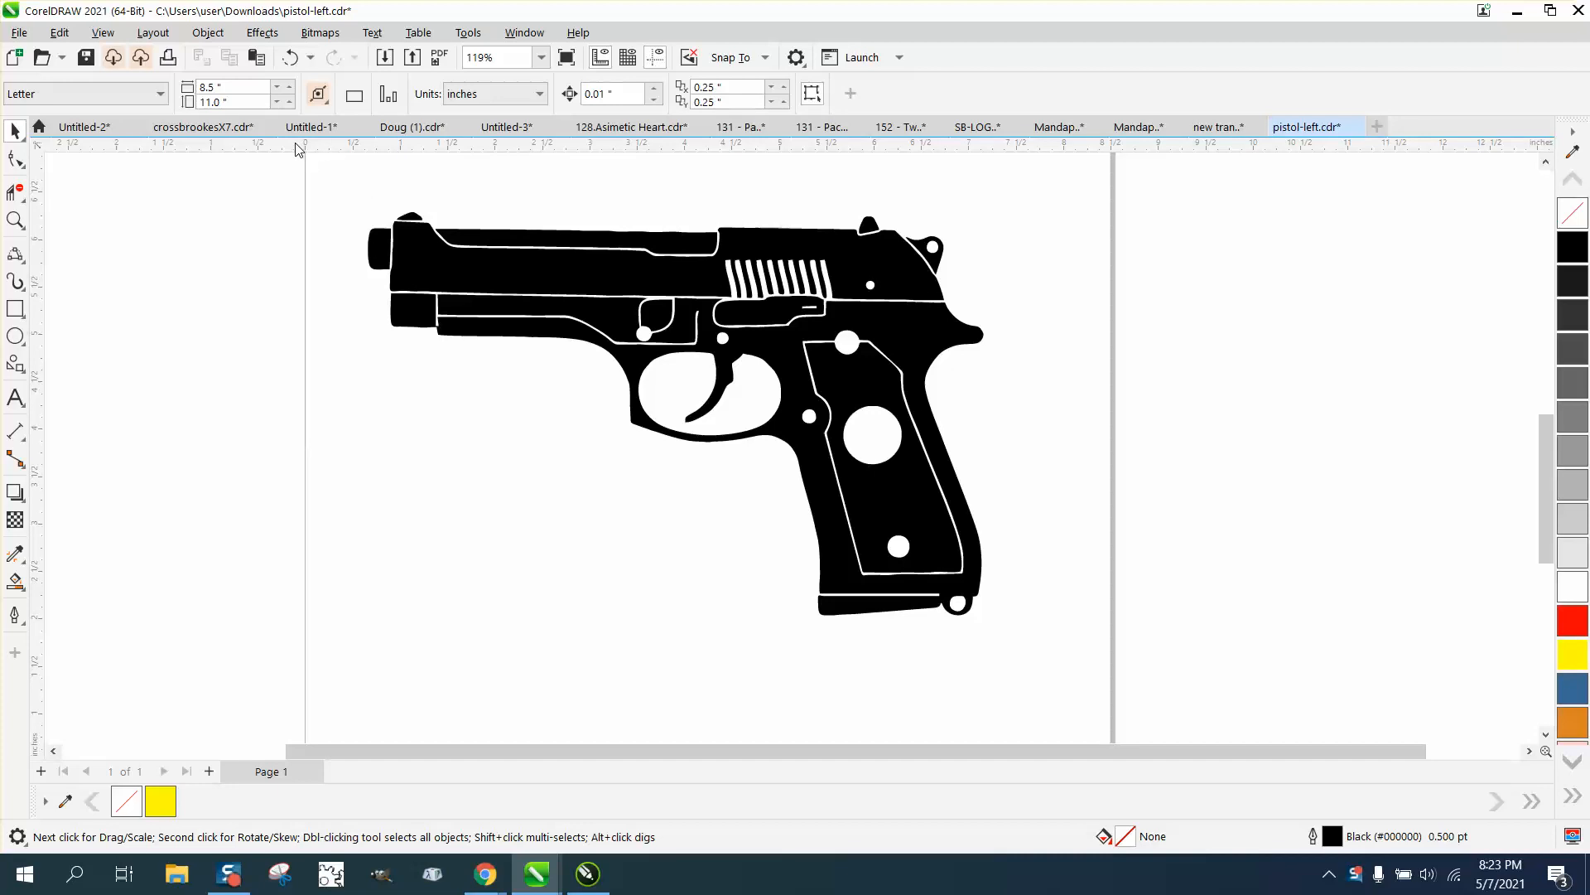
Start a File > Export of the pistol drawing into Documents.
{"action": "left_click", "coordinate": [18, 33]}
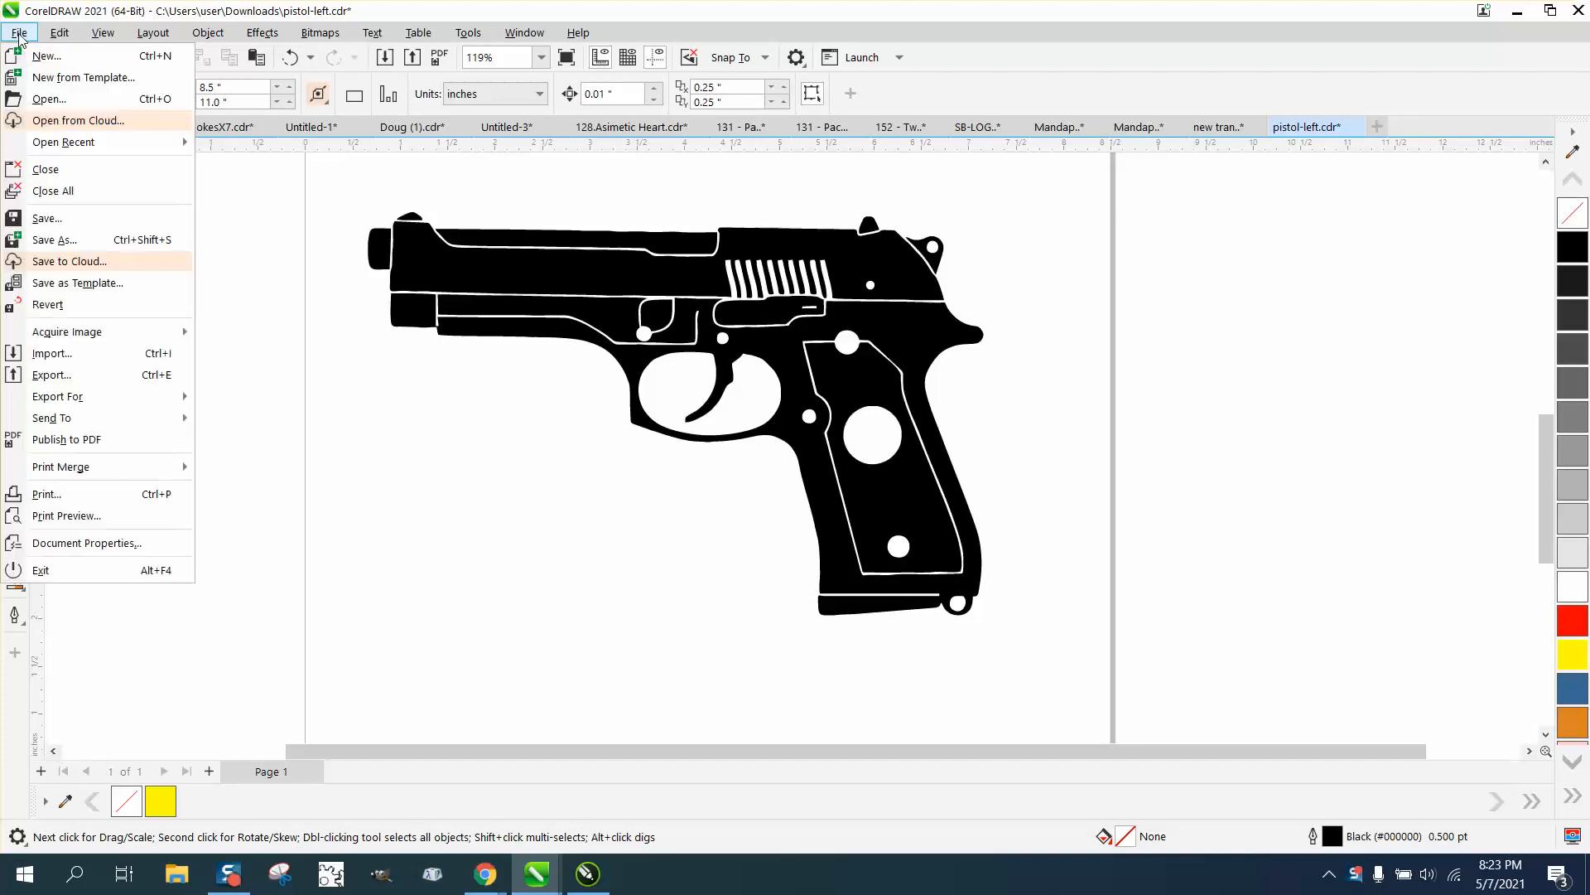
{"action": "mouse_move", "coordinate": [52, 353]}
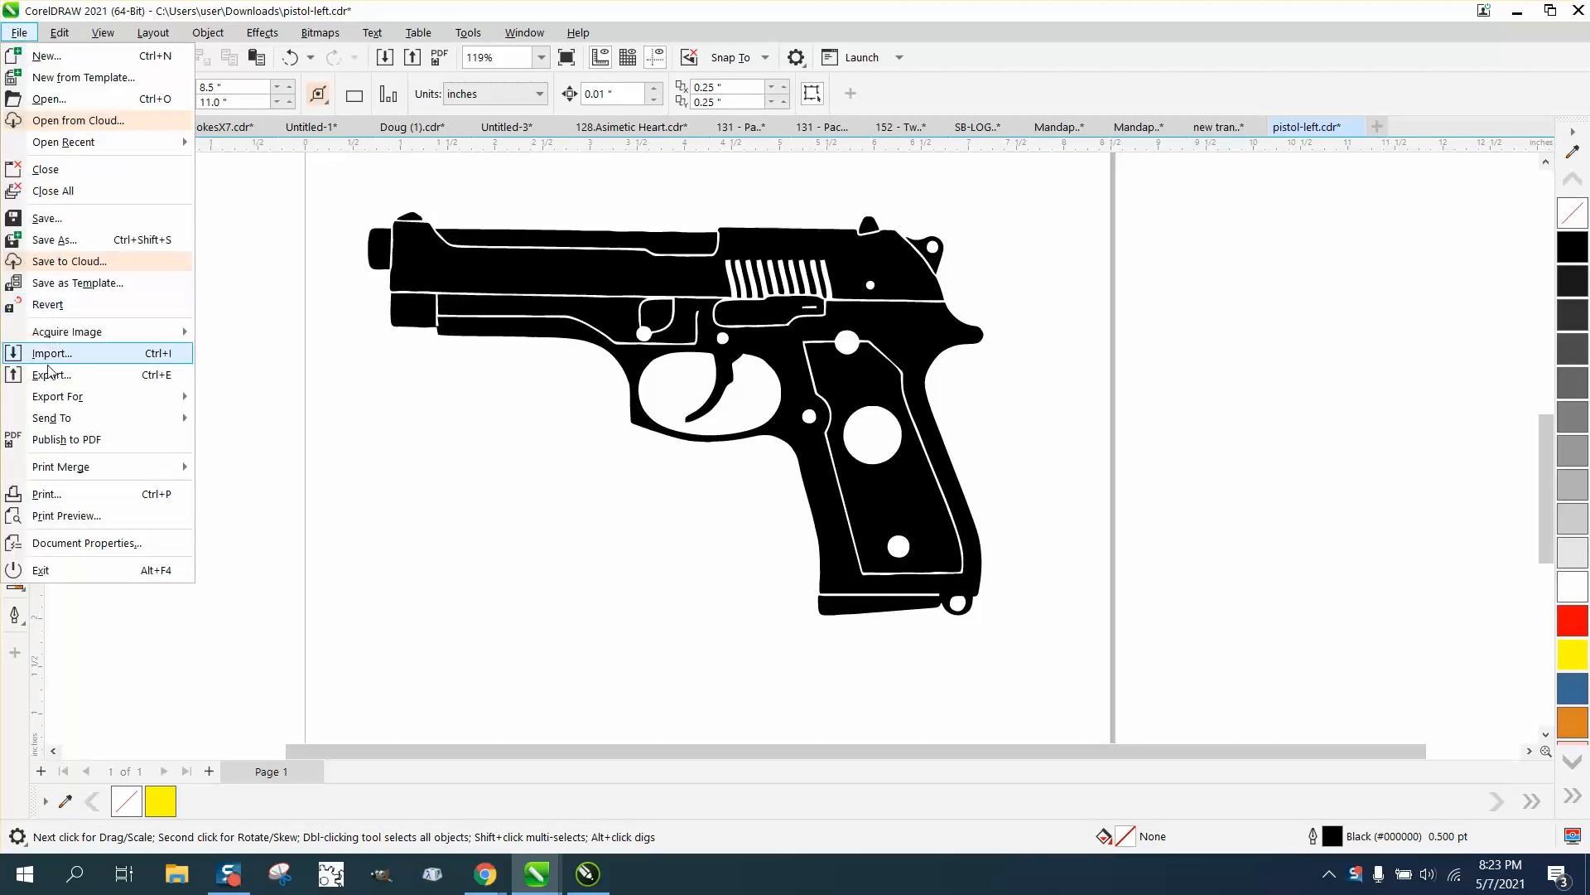
{"action": "left_click", "coordinate": [52, 375]}
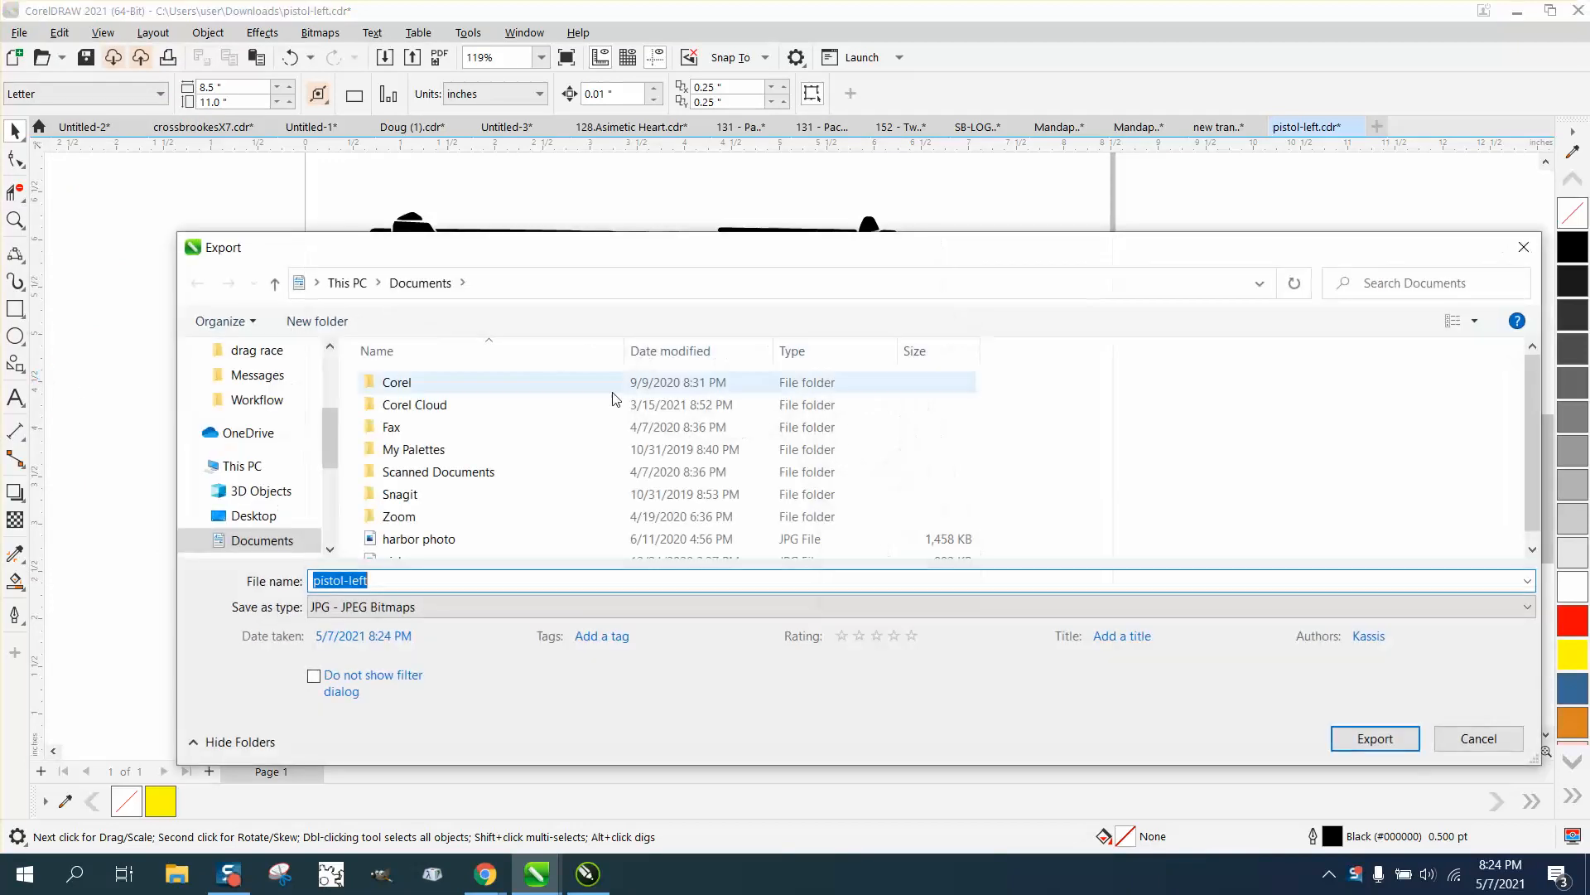
{"action": "left_click", "coordinate": [1525, 606]}
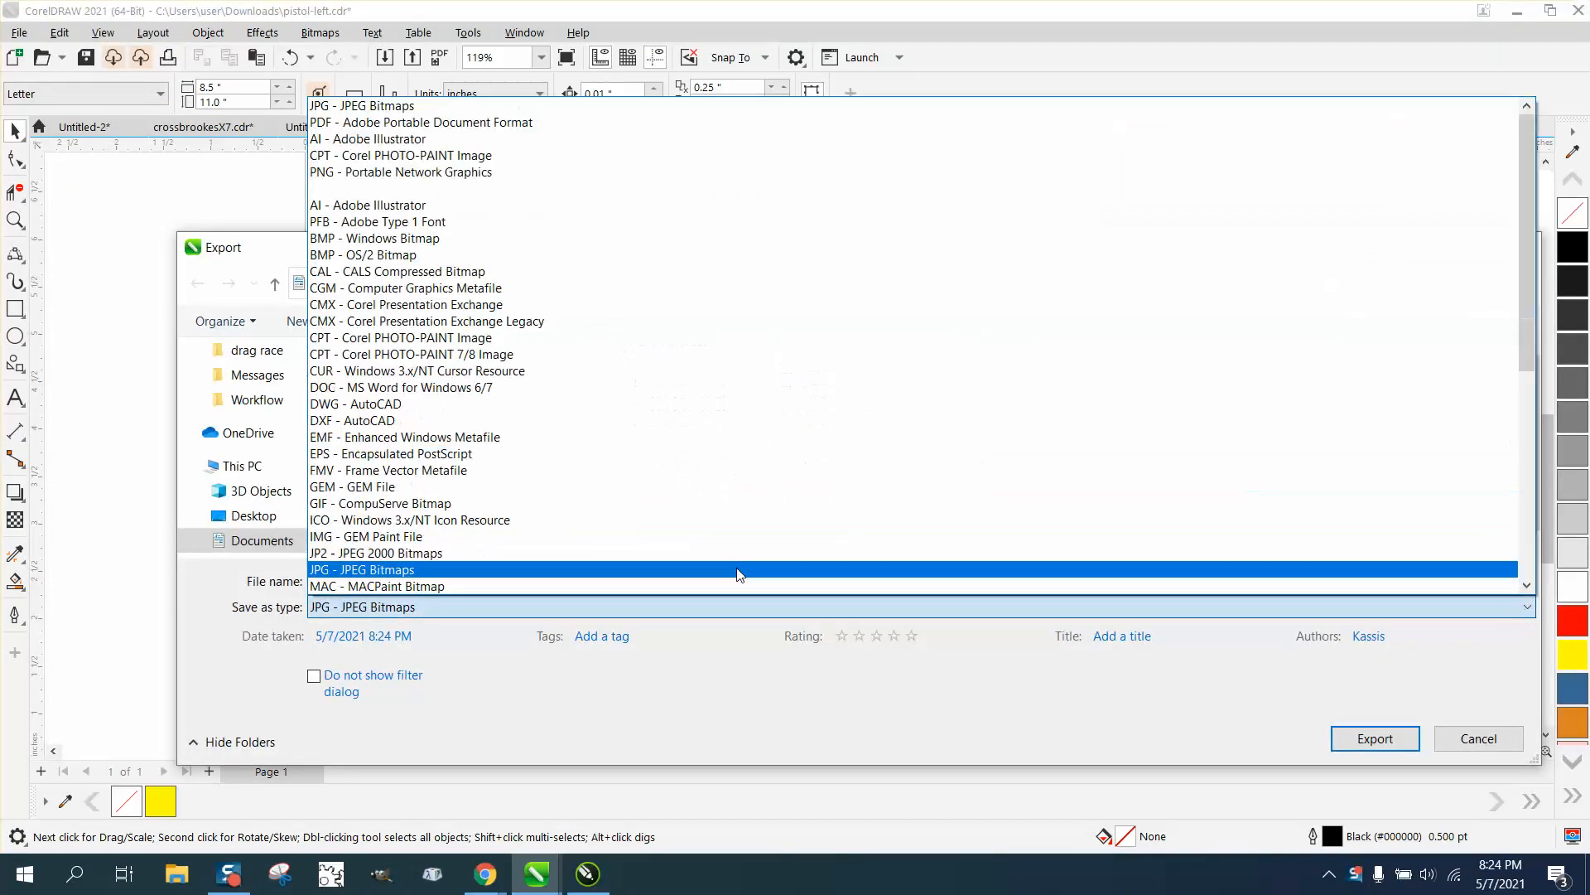
Choose PNG - Portable Network Graphics as the format and export as pistol-left.
{"action": "left_click", "coordinate": [410, 518]}
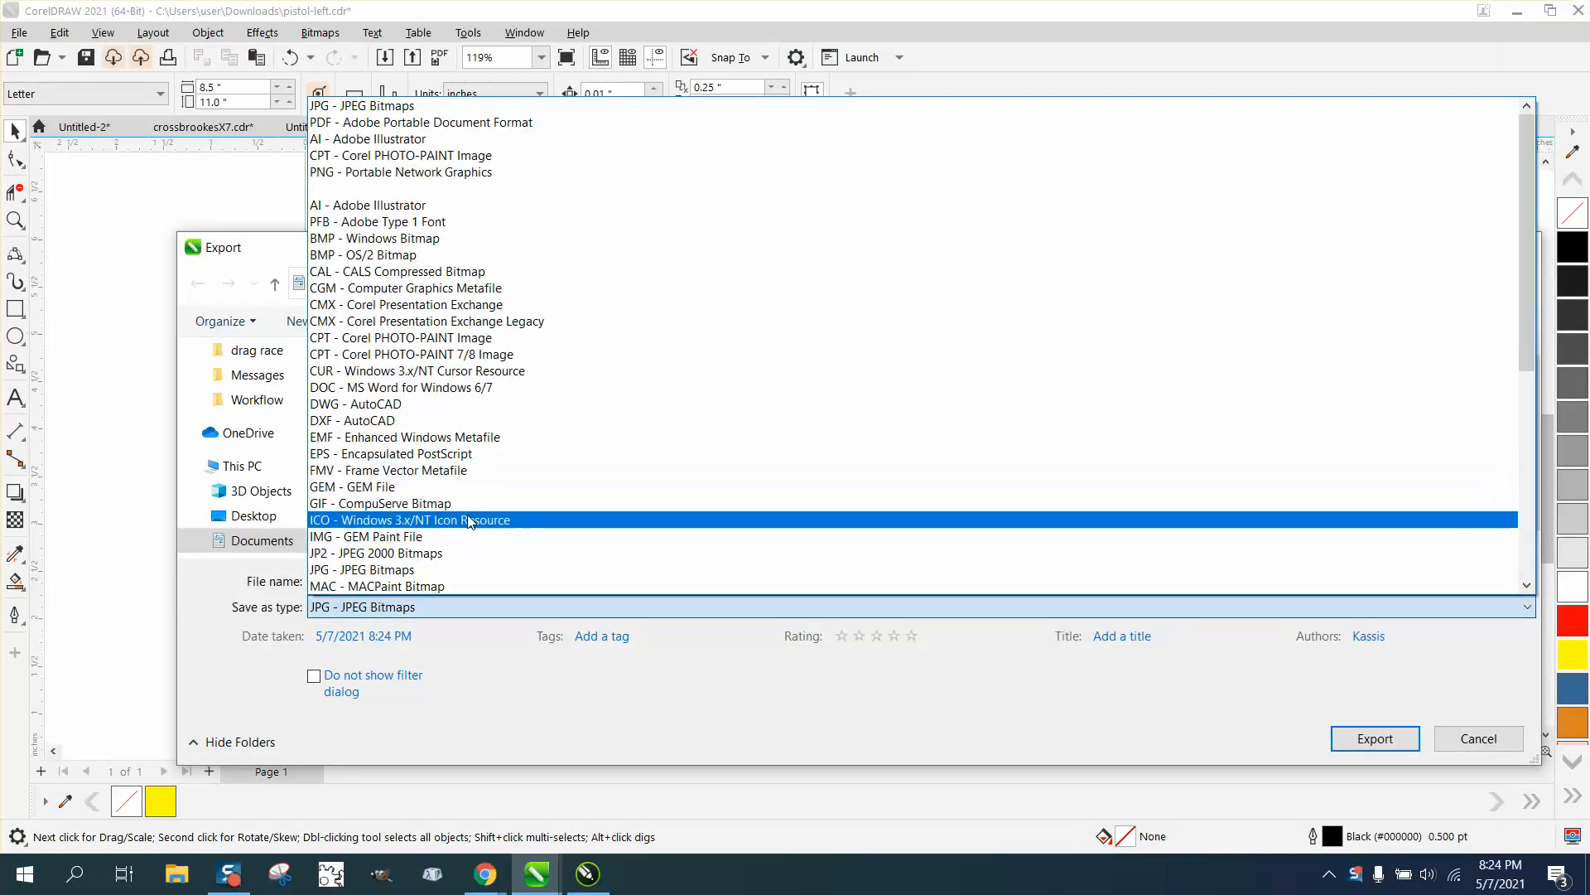
{"action": "left_click", "coordinate": [401, 171]}
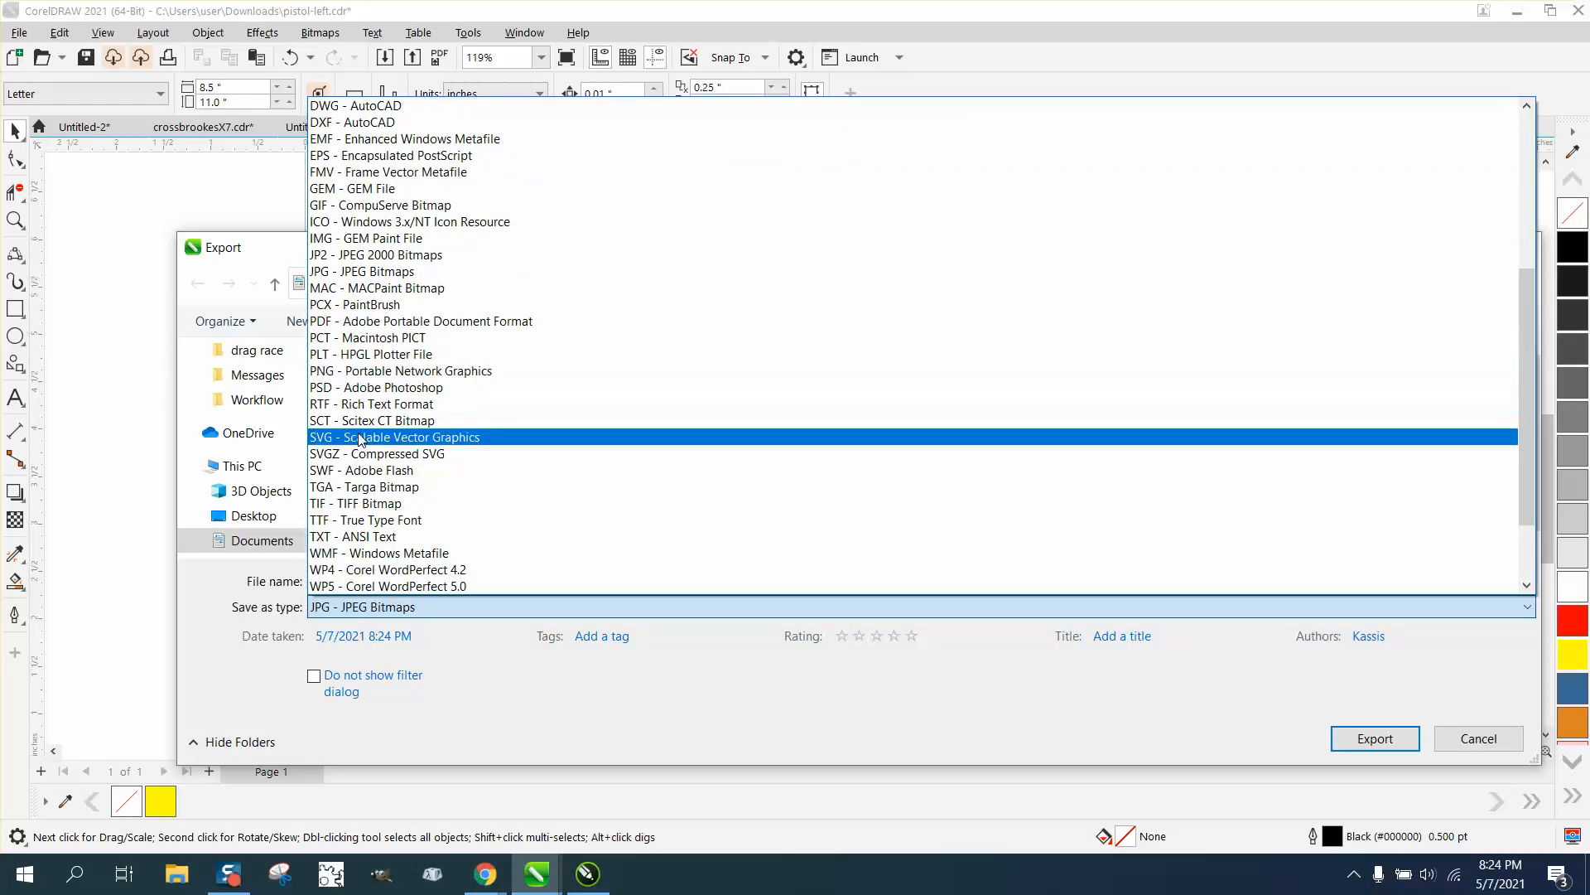
{"action": "left_click", "coordinate": [401, 369]}
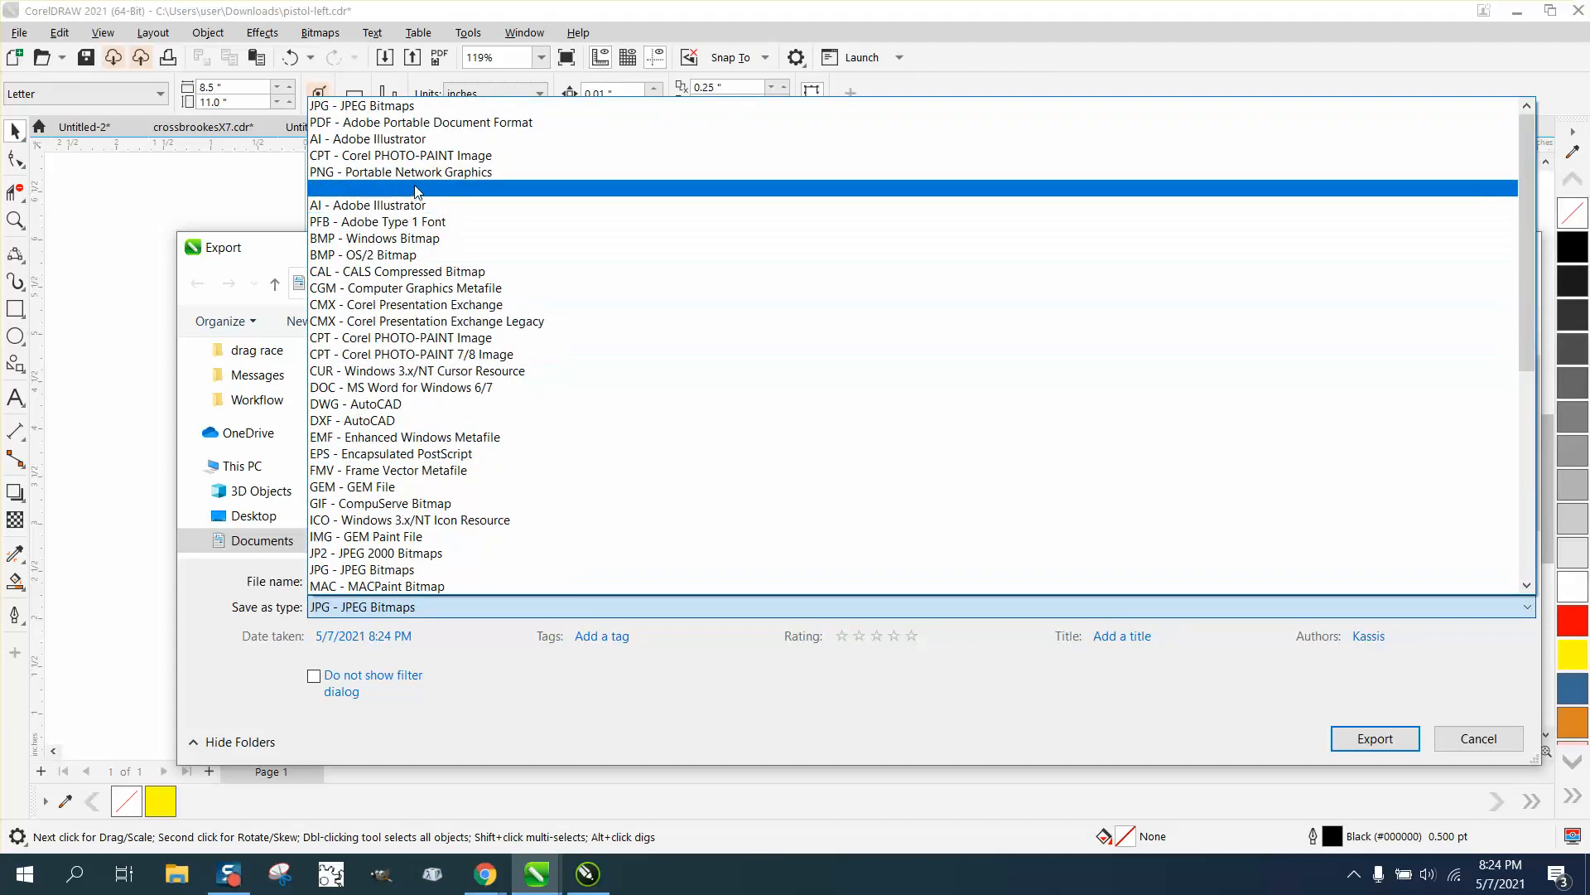
{"action": "left_click", "coordinate": [403, 170]}
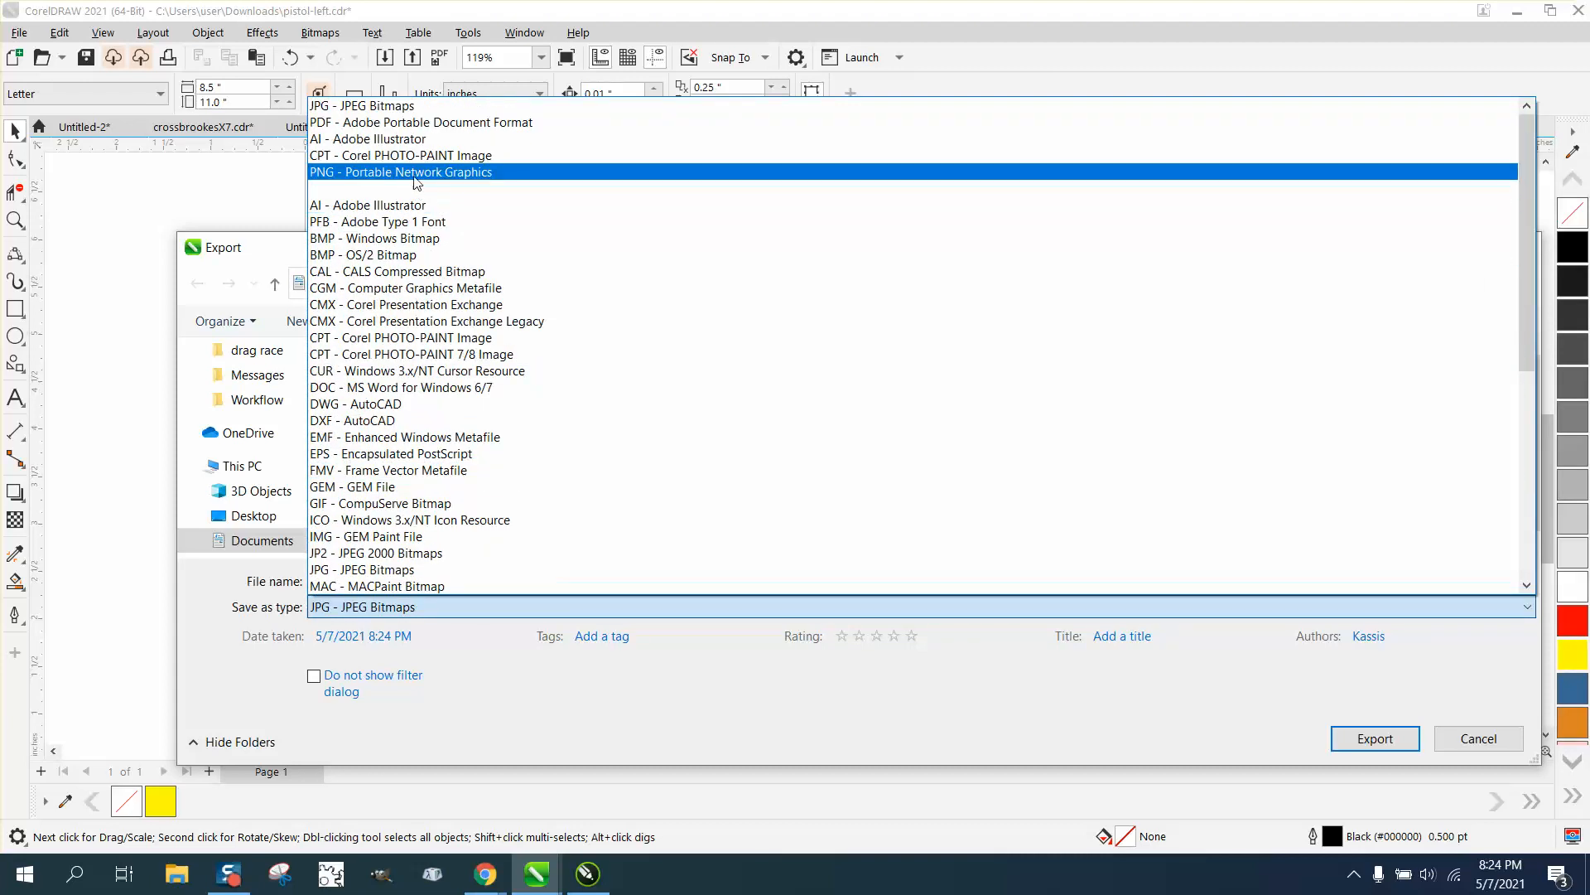
{"action": "left_click", "coordinate": [400, 171]}
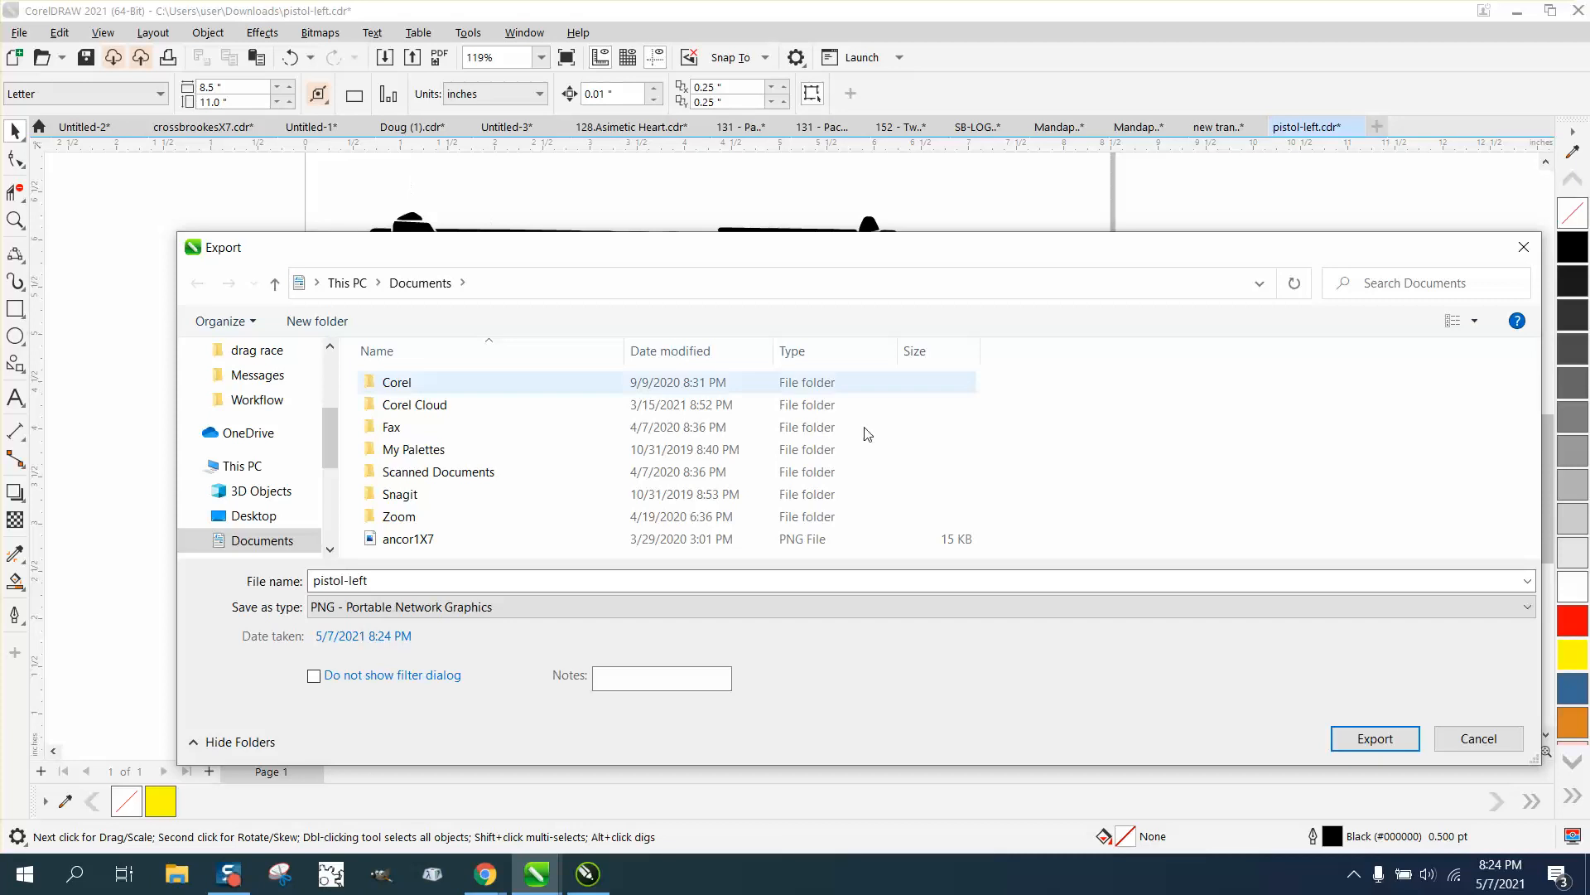
{"action": "mouse_move", "coordinate": [1375, 737]}
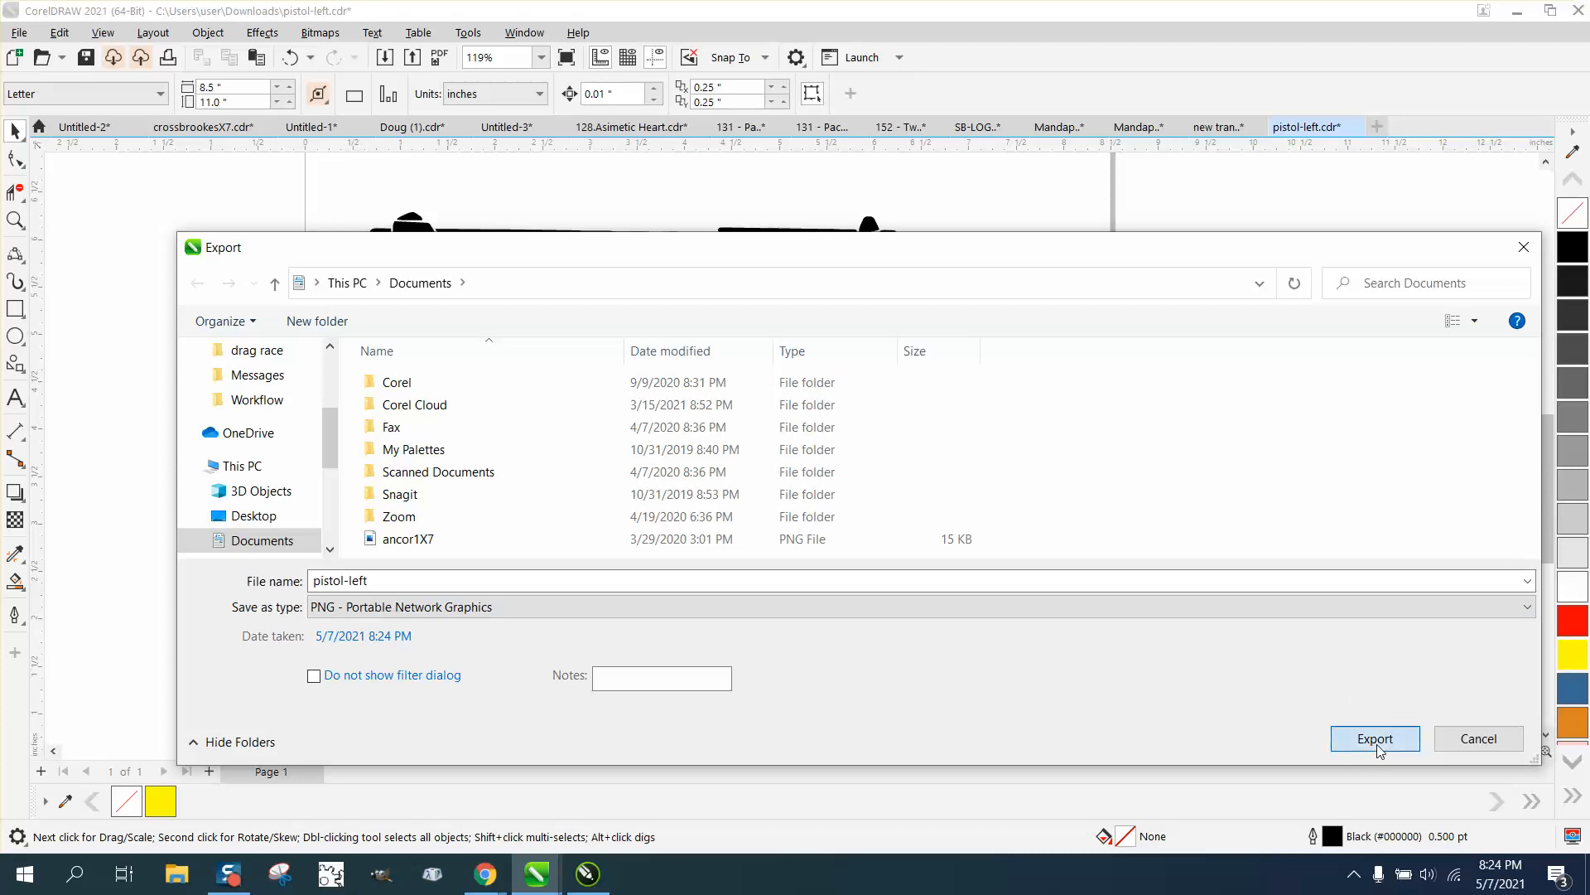
{"action": "left_click", "coordinate": [1375, 737]}
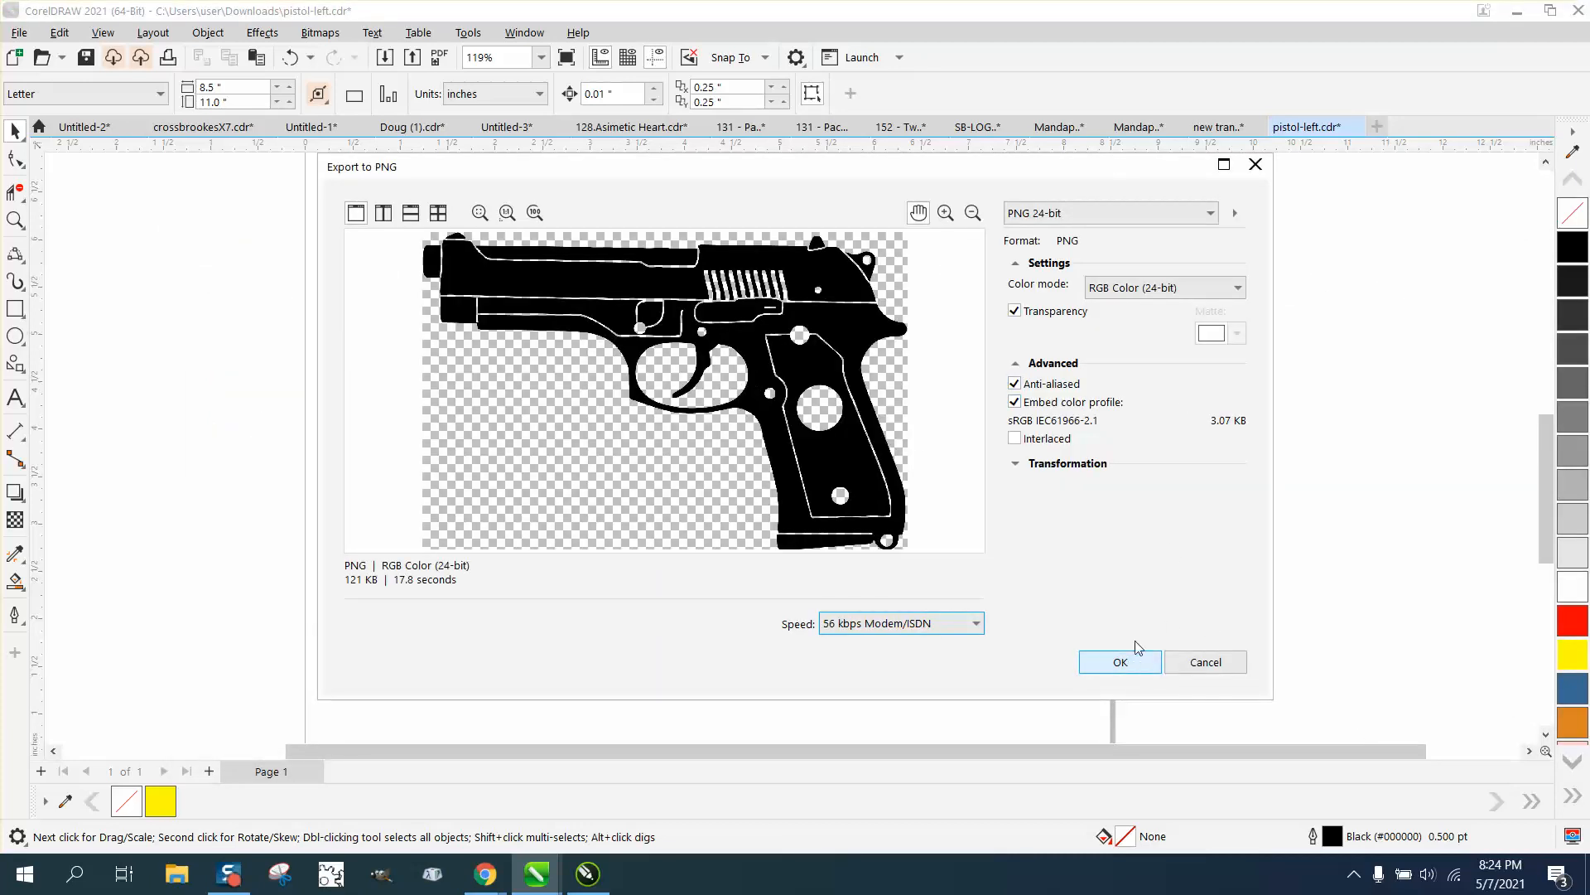
Confirm the PNG export with Transparency kept on.
{"action": "left_click", "coordinate": [1120, 661]}
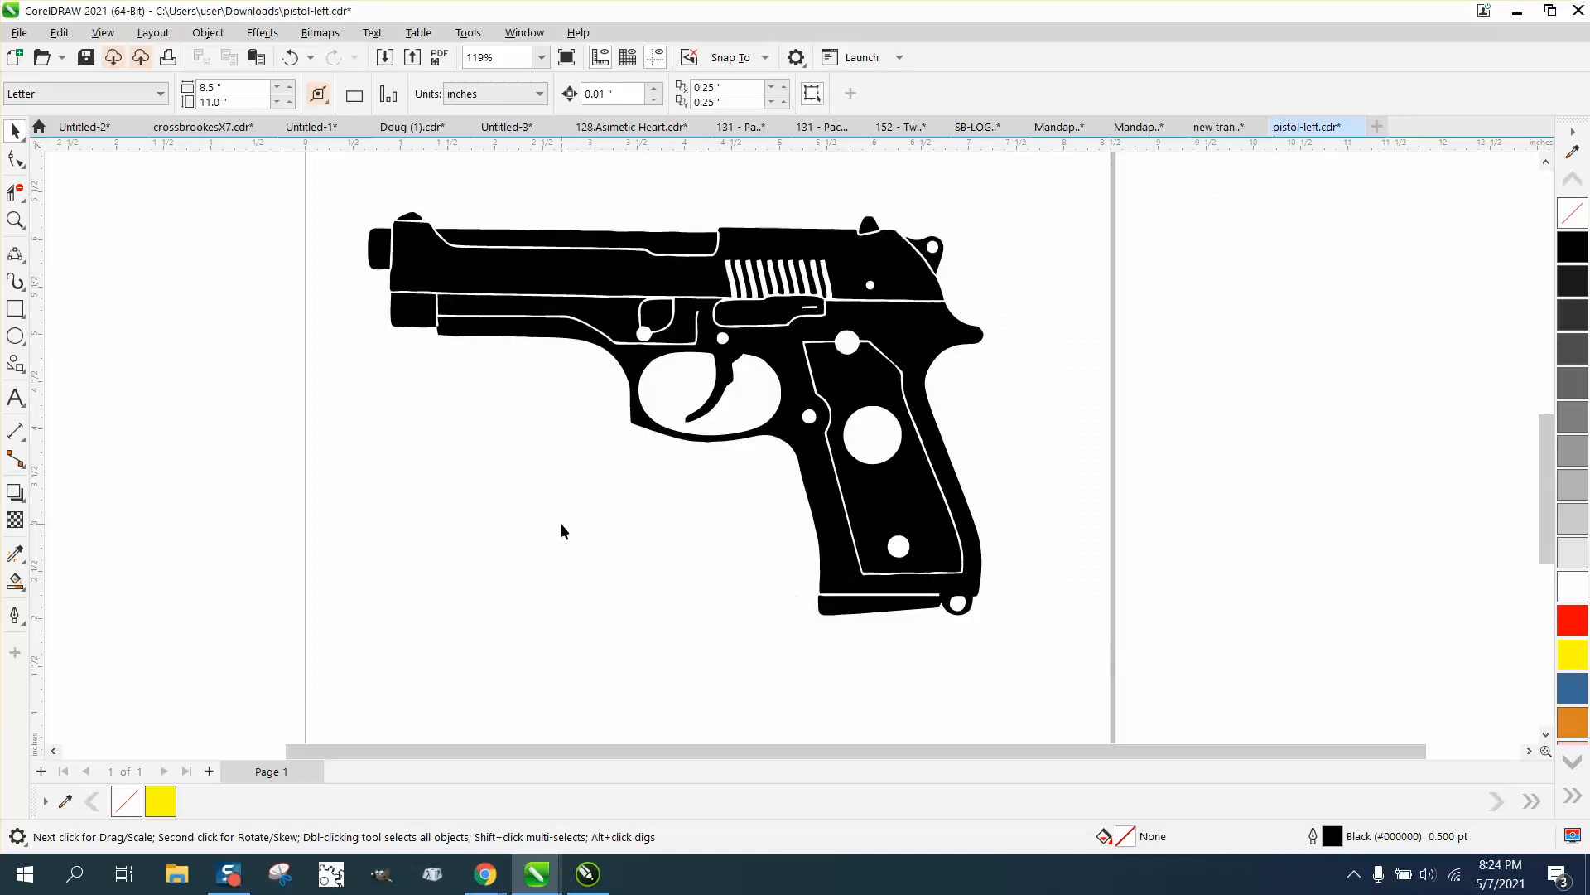
{"action": "mouse_move", "coordinate": [564, 508]}
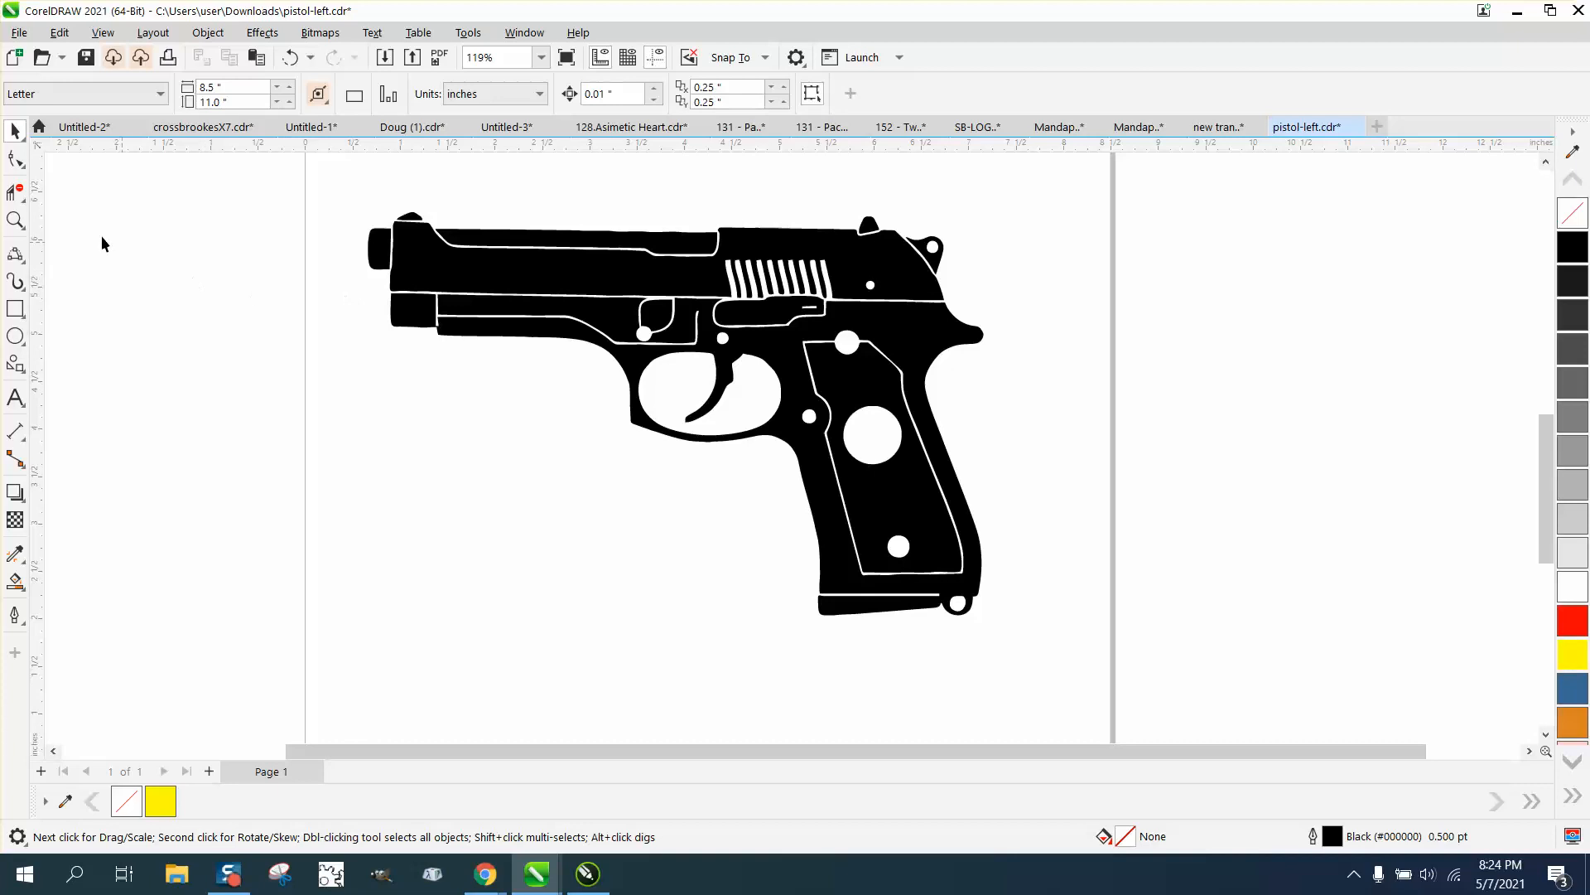
Zoom into the rear of the pistol's slide and show the pieces' nodes with the Shape tool.
{"action": "left_click", "coordinate": [519, 321]}
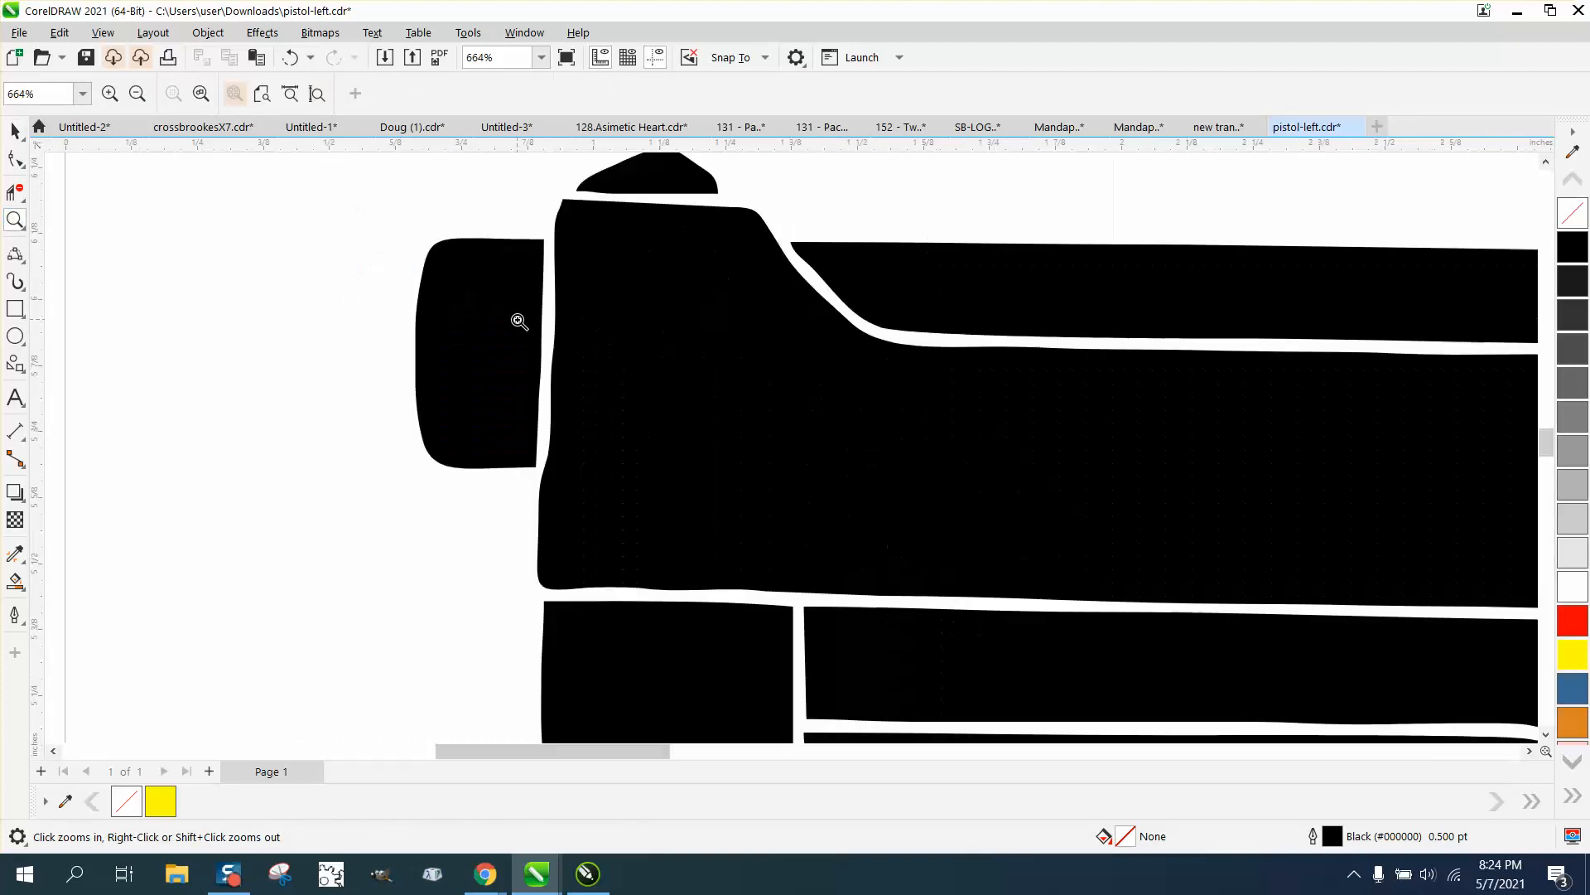
{"action": "right_click", "coordinate": [505, 313]}
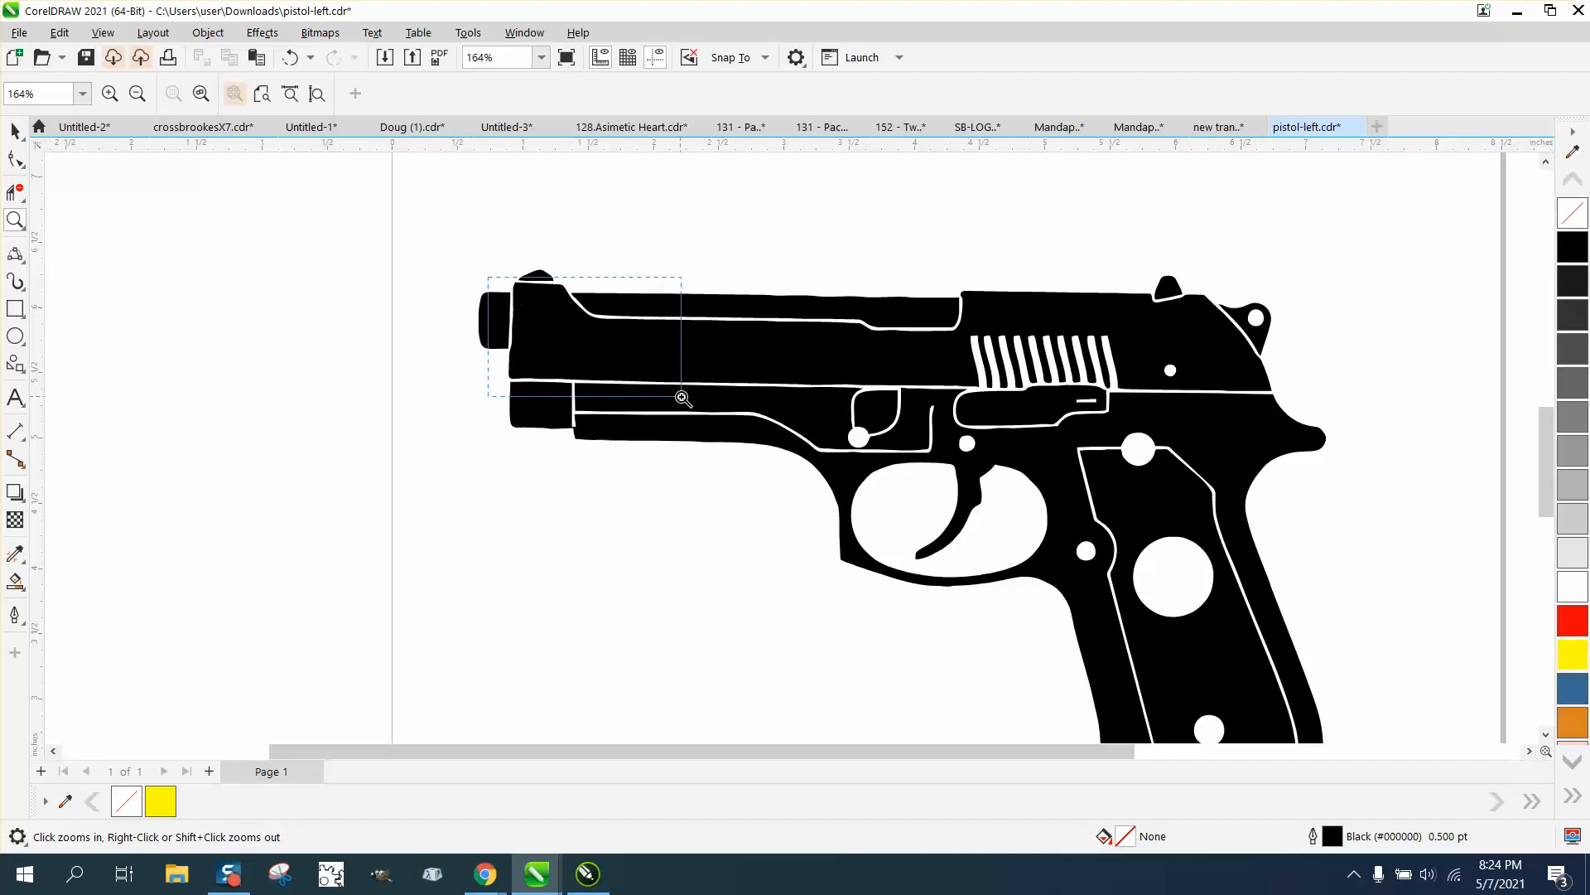
{"action": "left_click", "coordinate": [683, 398]}
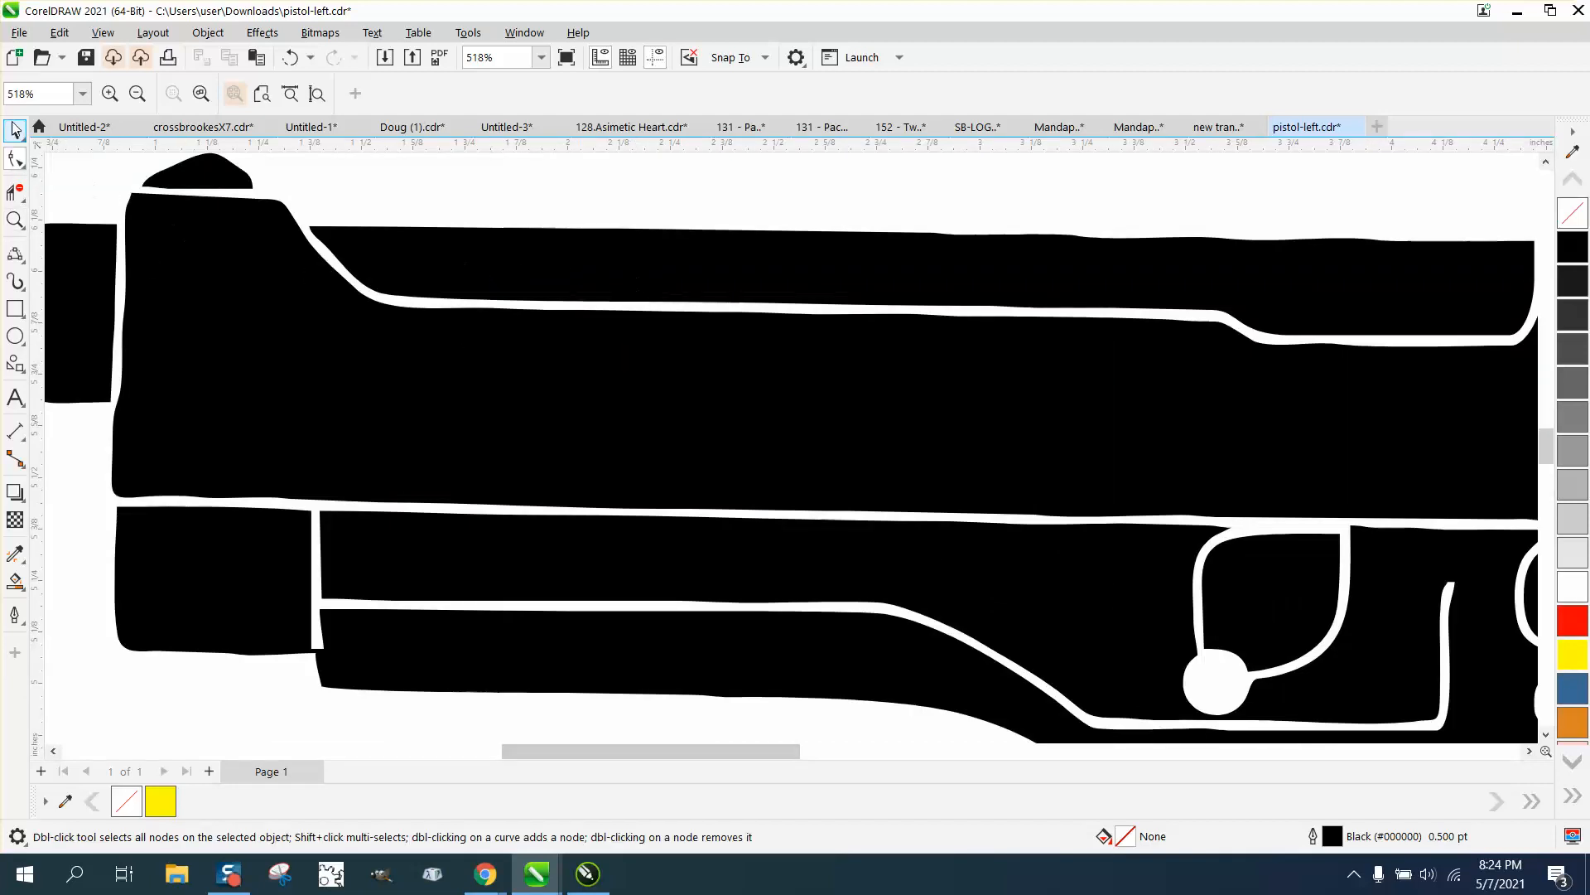
{"action": "left_click", "coordinate": [207, 33]}
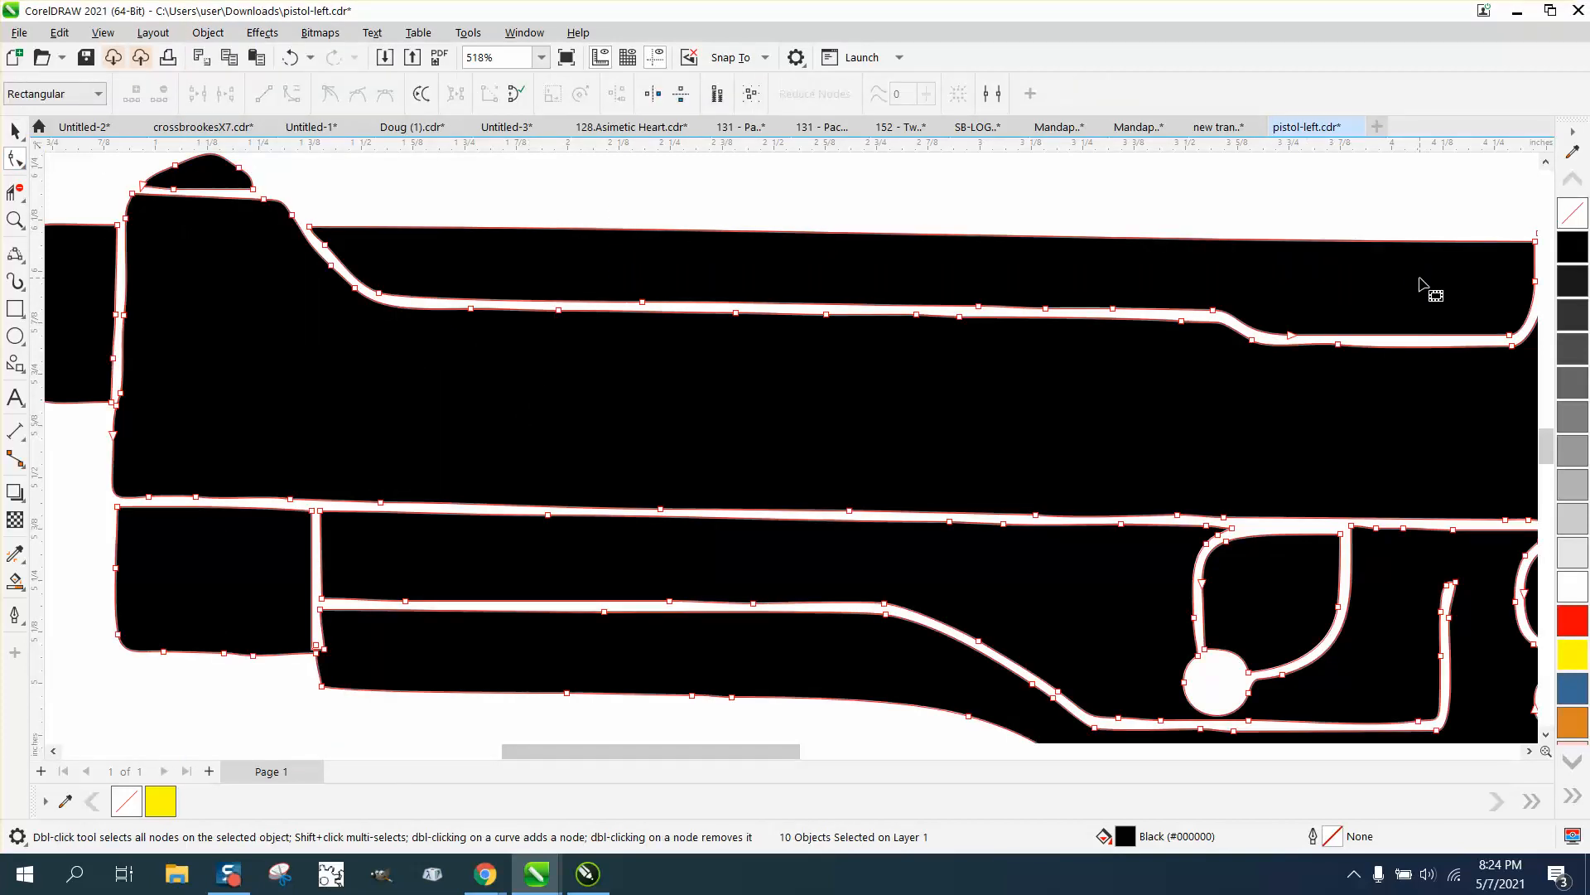
{"action": "scroll", "scroll_direction": "down", "scroll_amount": 3}
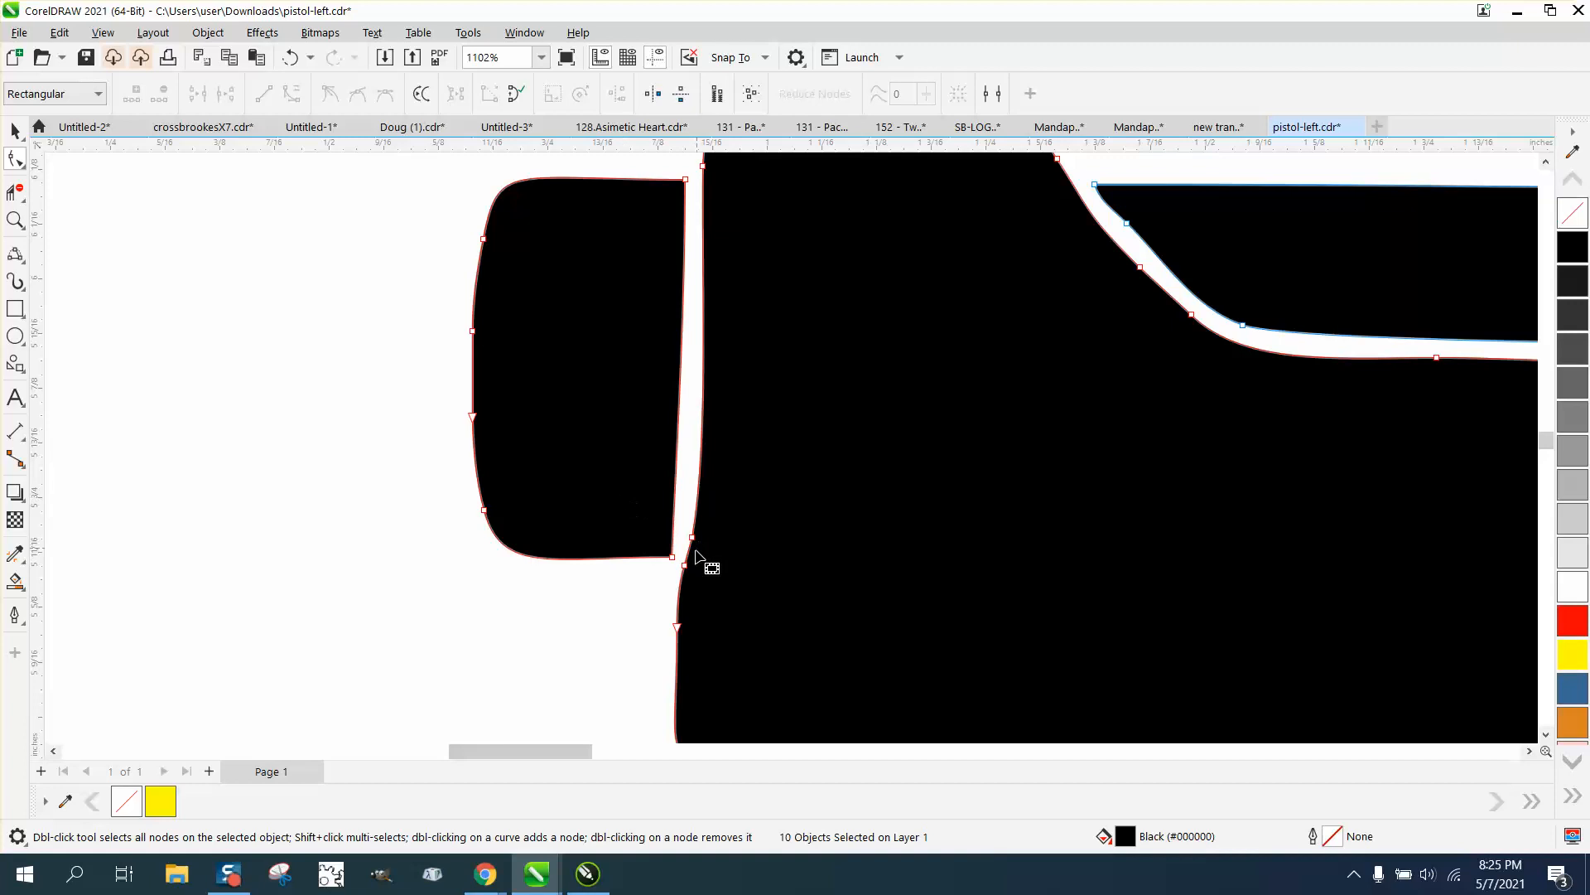
{"action": "scroll", "scroll_direction": "down", "scroll_amount": 3}
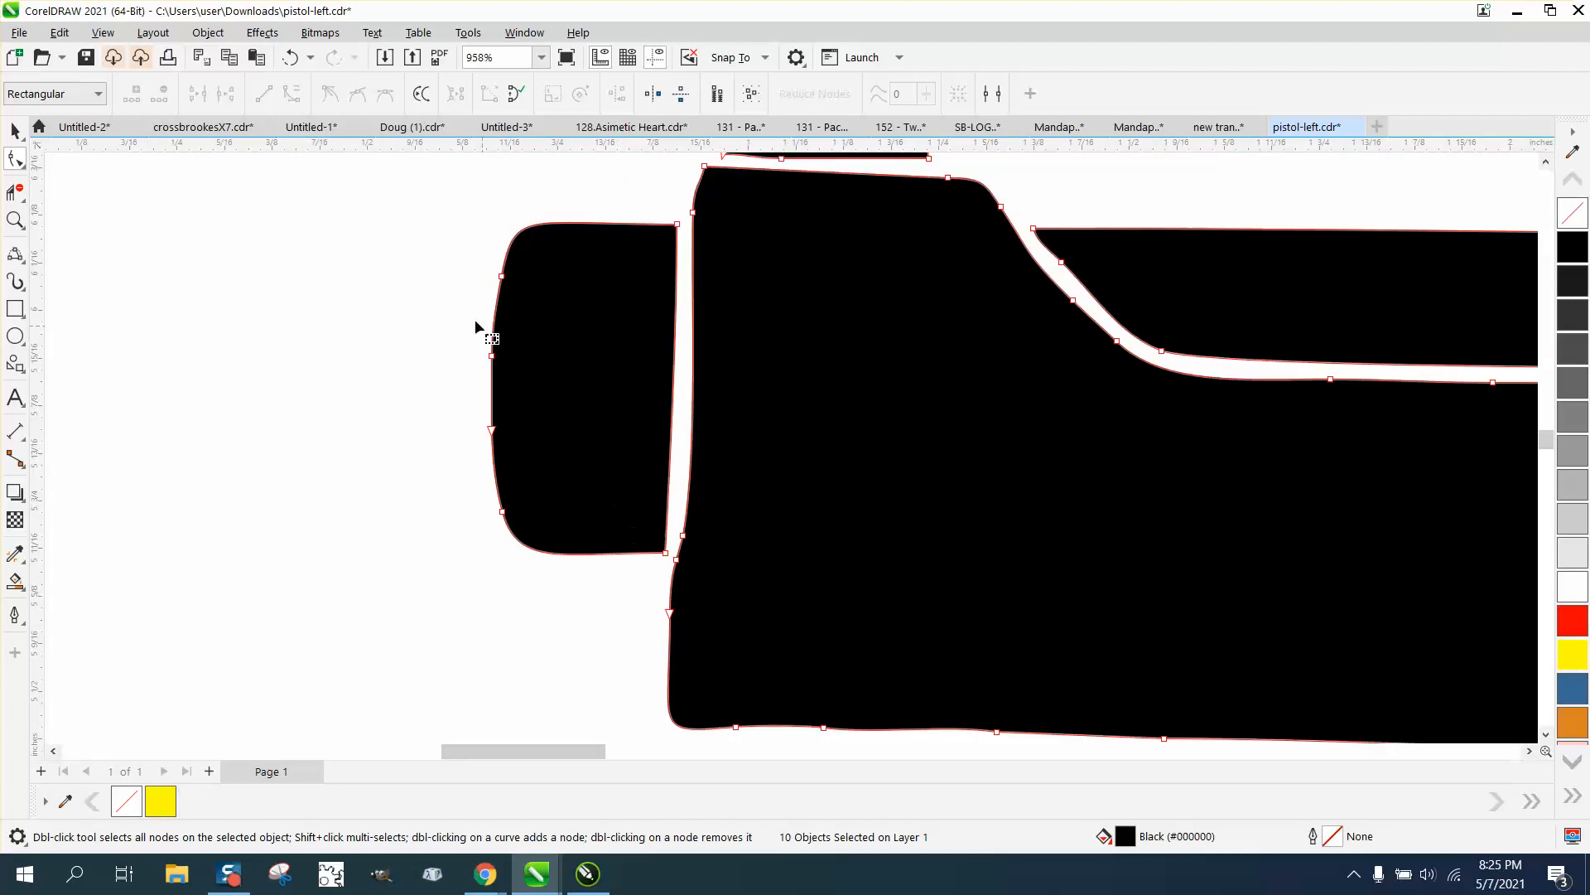
{"action": "mouse_move", "coordinate": [491, 431]}
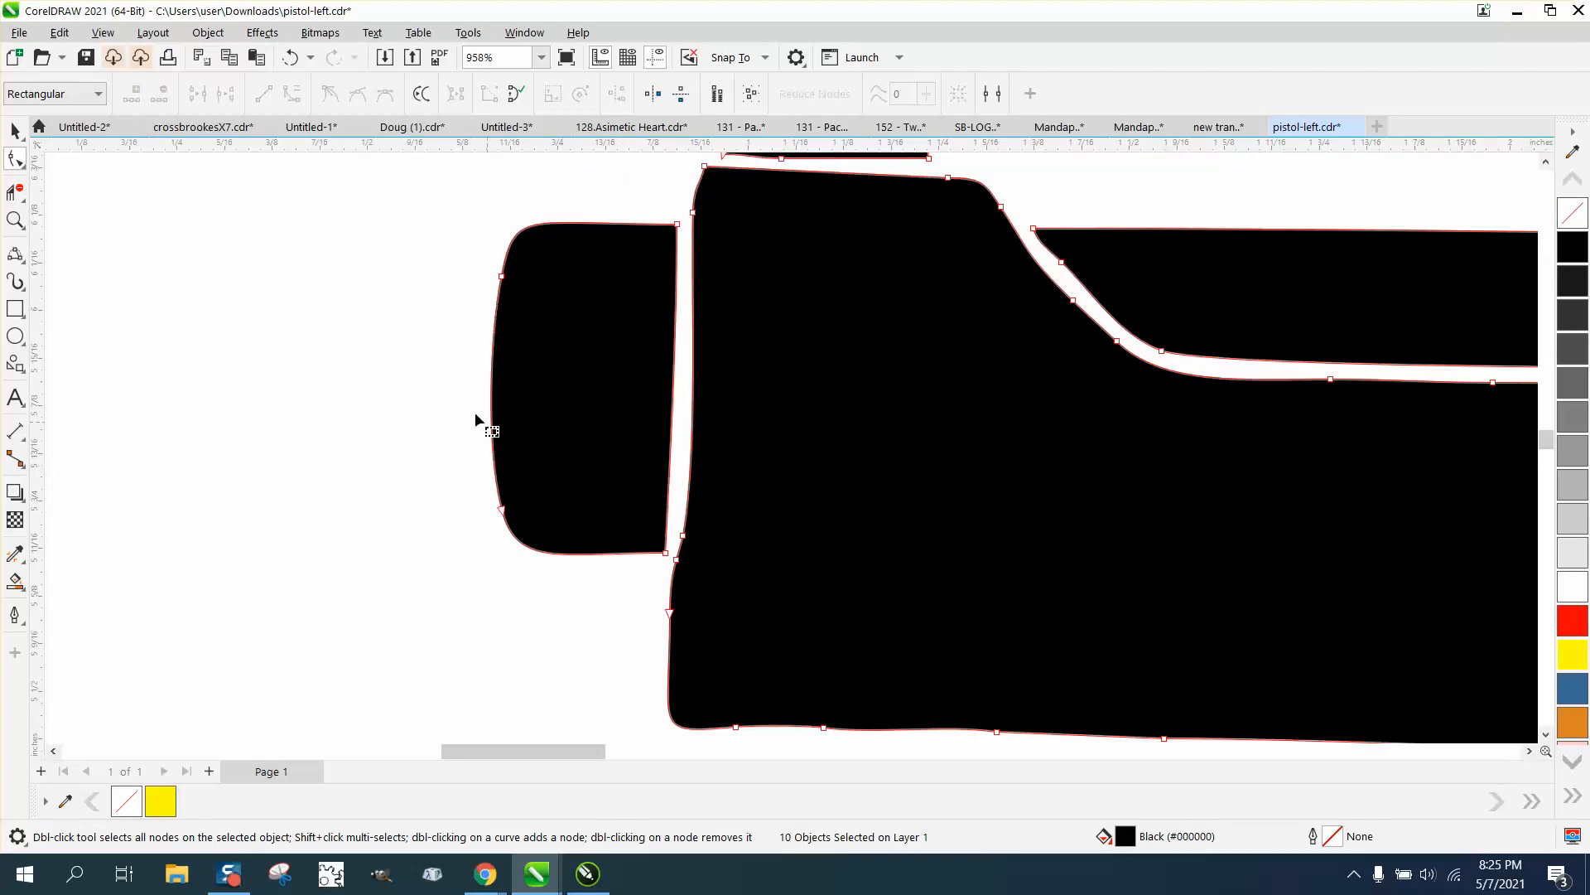